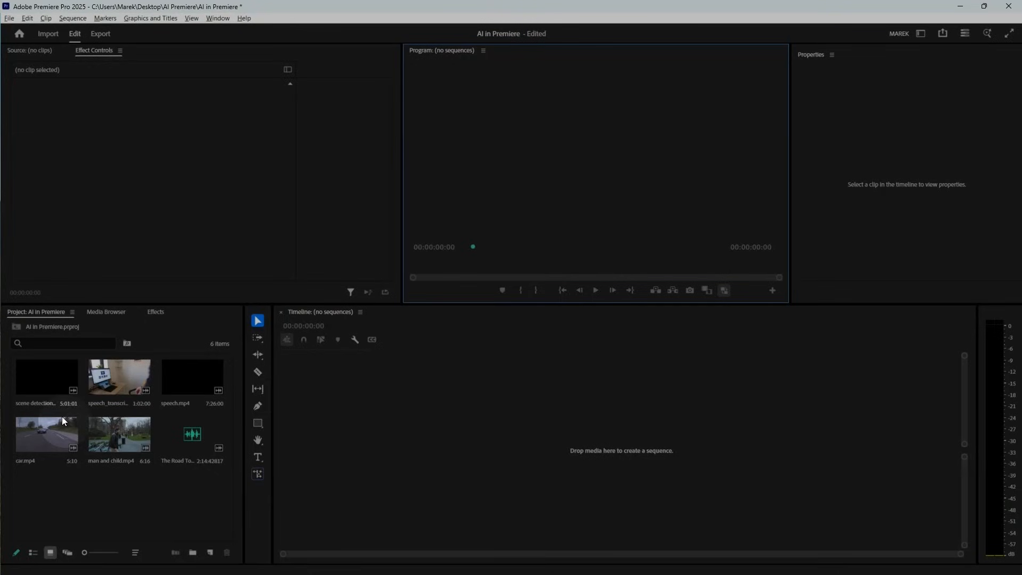
Create a sequence from scene detection.mp4 and skim through its dinosaur footage around 1:28-2:23
right_click(46, 377)
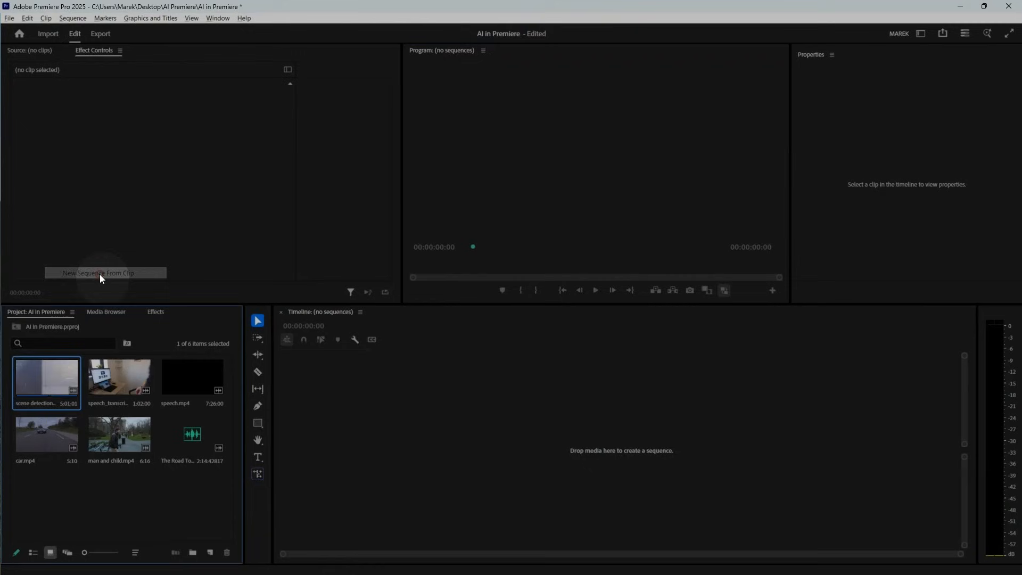
left_click(98, 273)
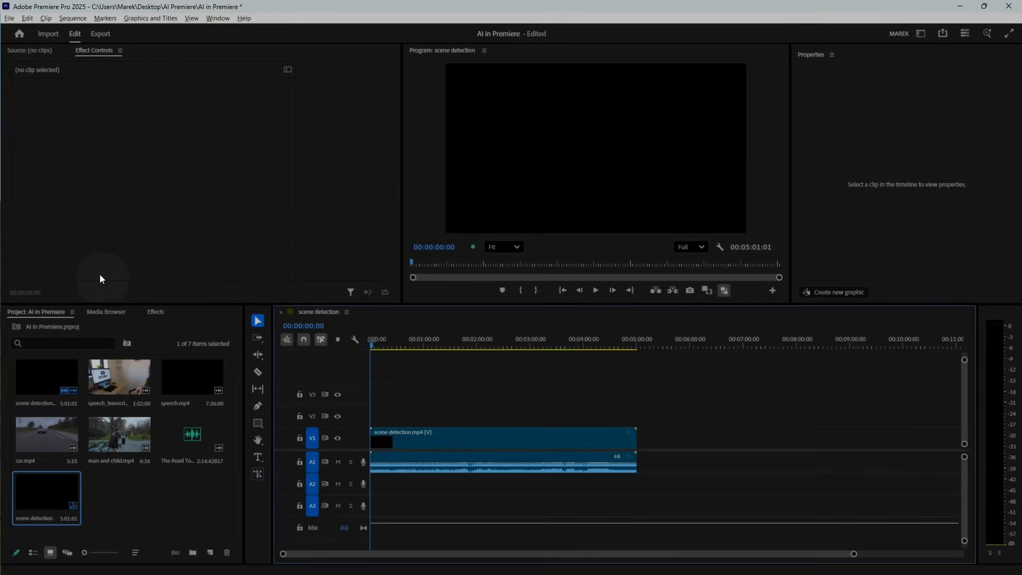
left_click(394, 346)
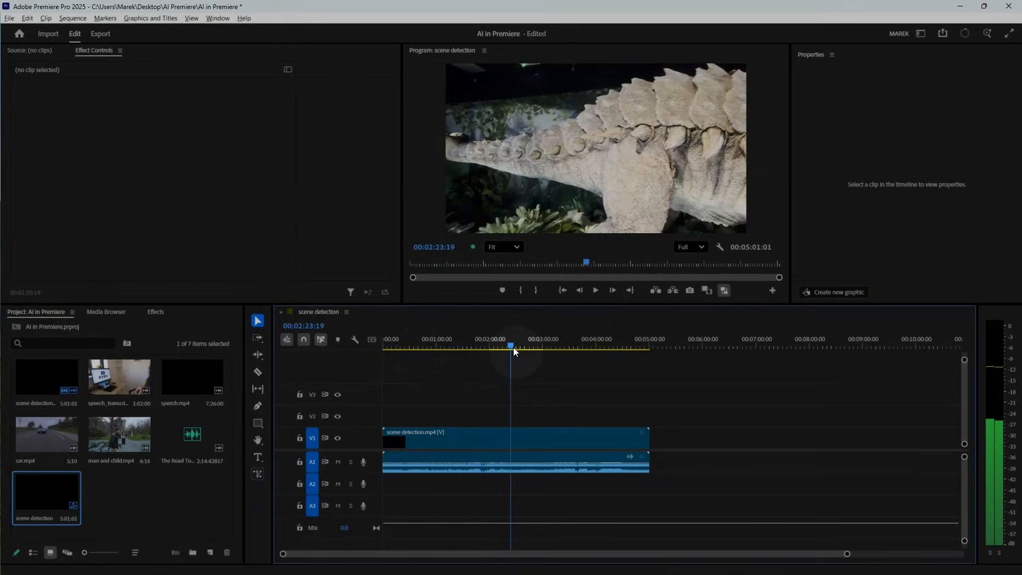
left_click(470, 345)
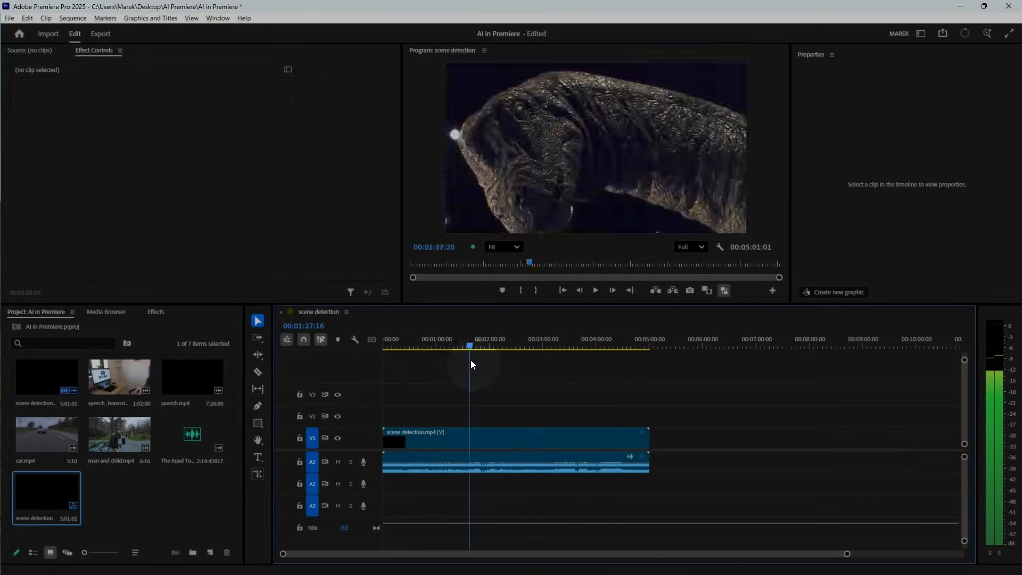
left_click_drag(470, 345, 463, 345)
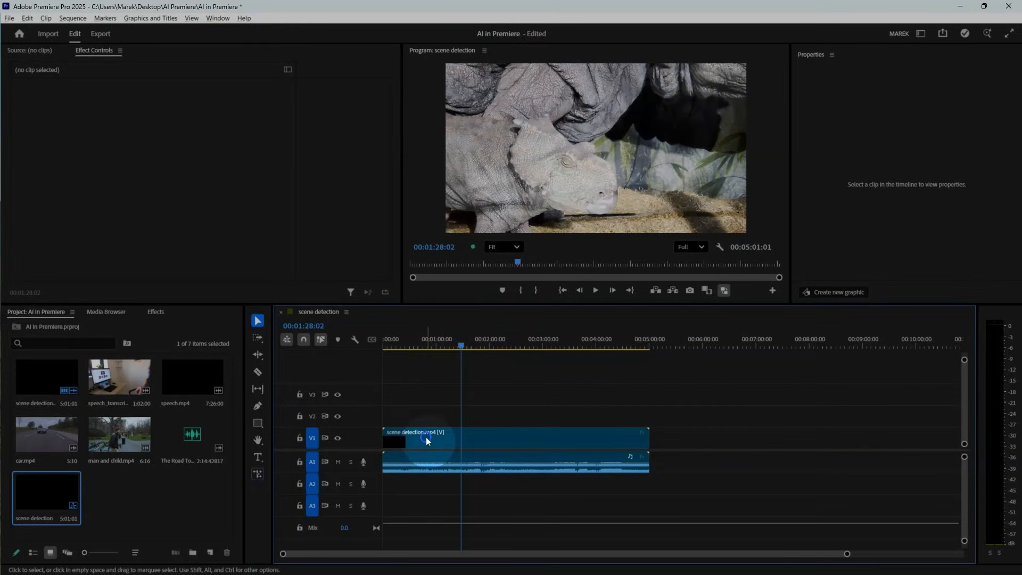
Run Scene Edit Detection on the timeline clip, cutting it at each detected scene change
right_click(427, 441)
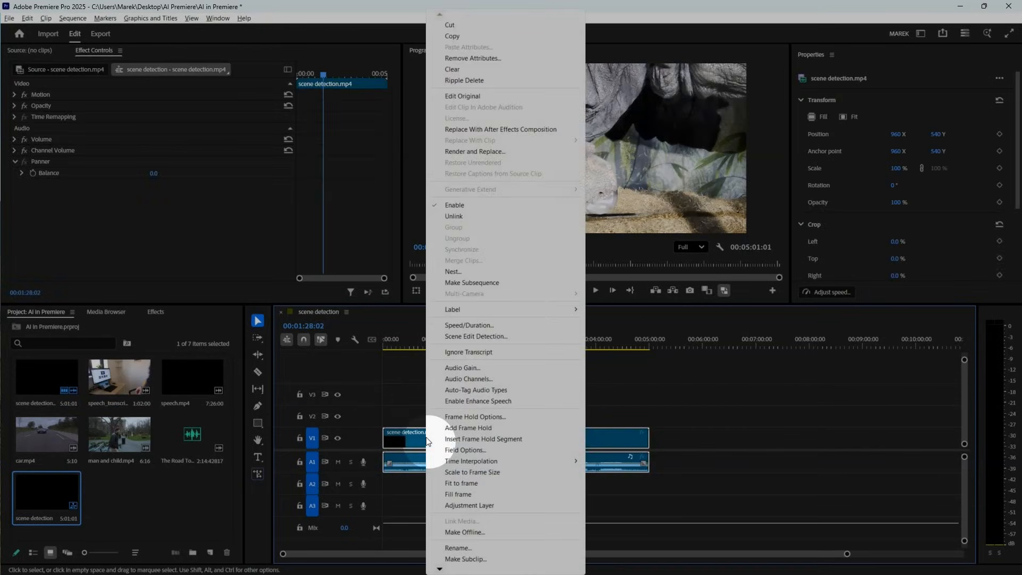
mouse_move(476, 340)
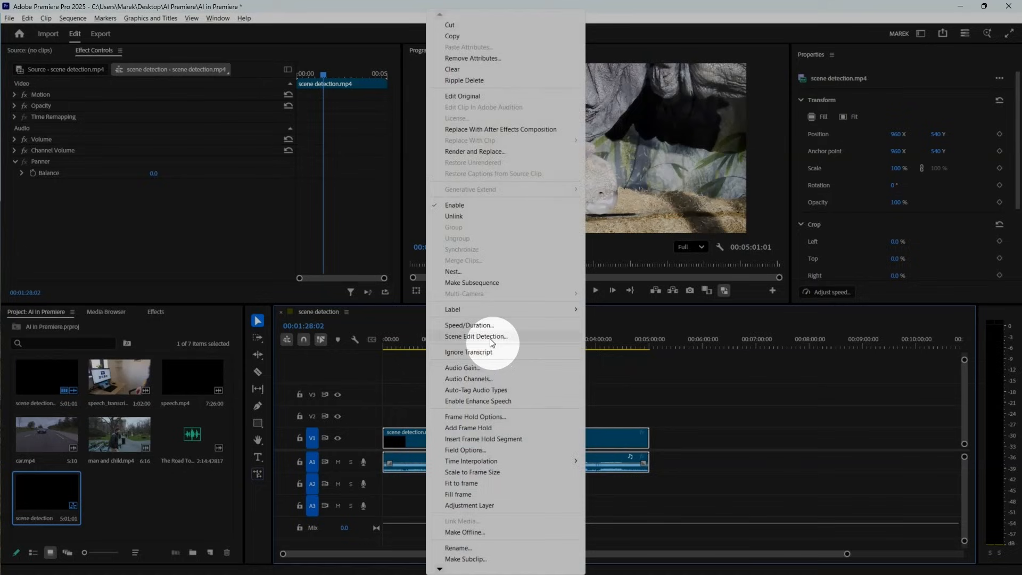
left_click(476, 336)
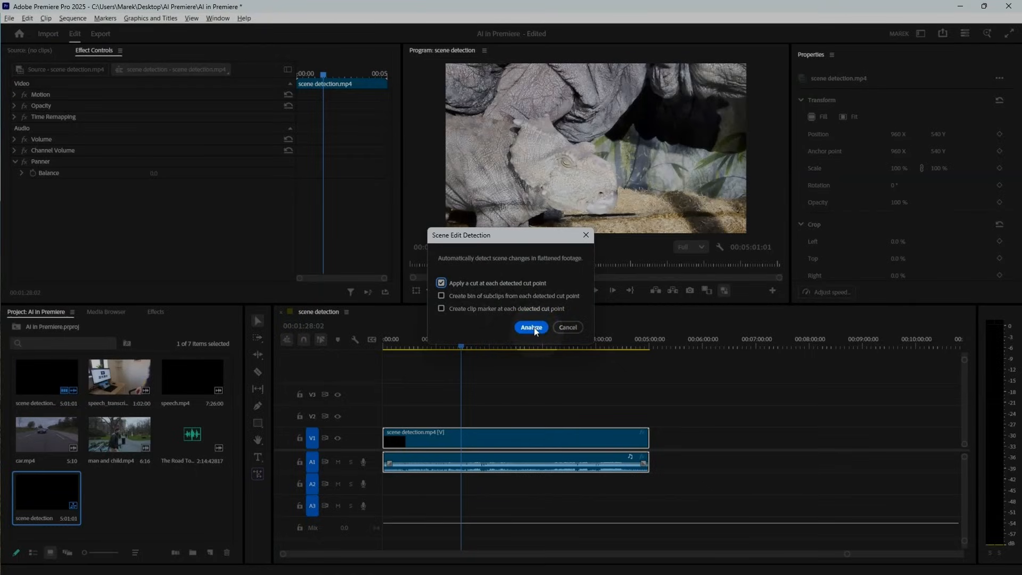
left_click(530, 326)
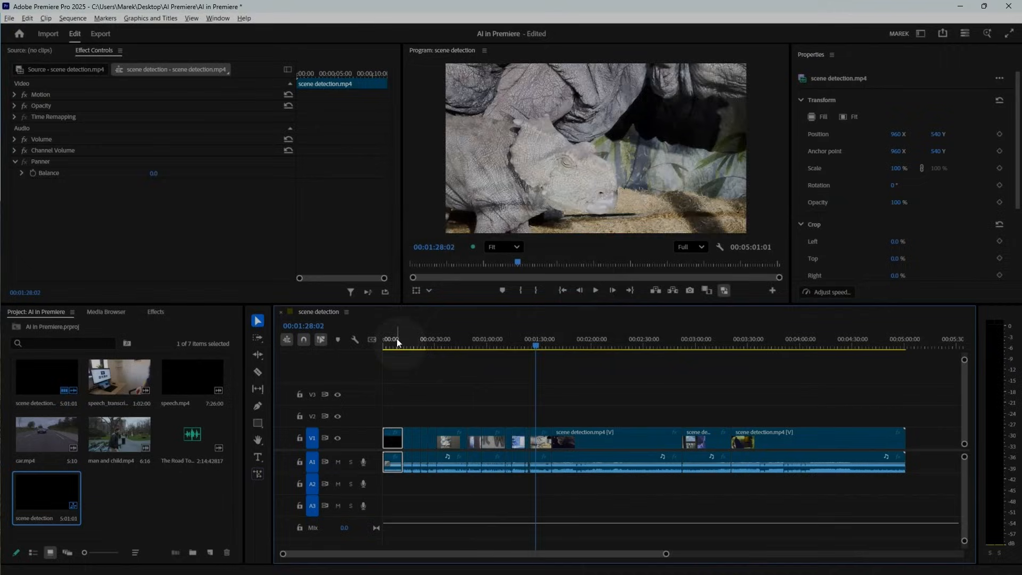
Play the scene detection sequence from near its start to review the detected cuts
left_click(390, 340)
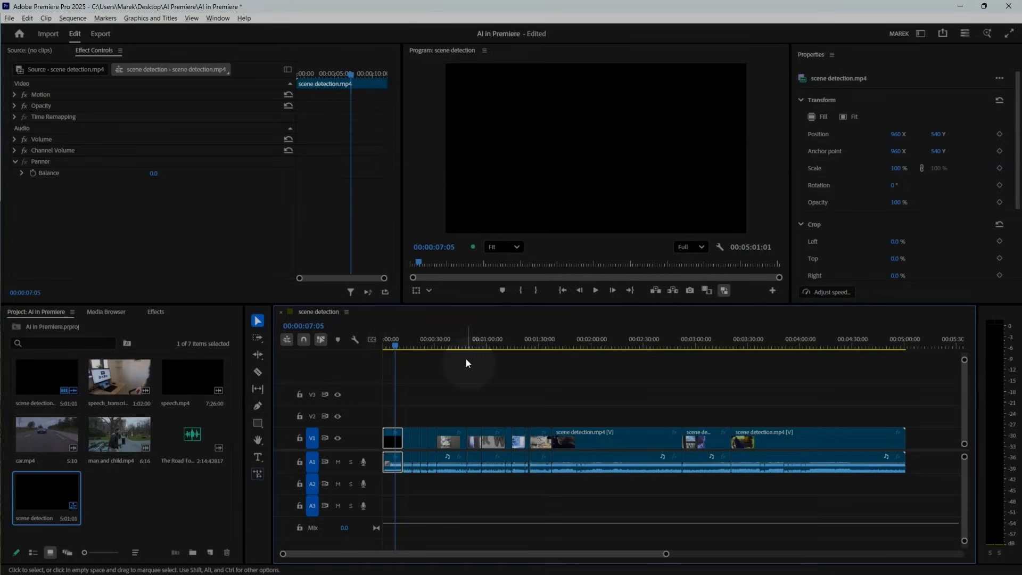
left_click(337, 461)
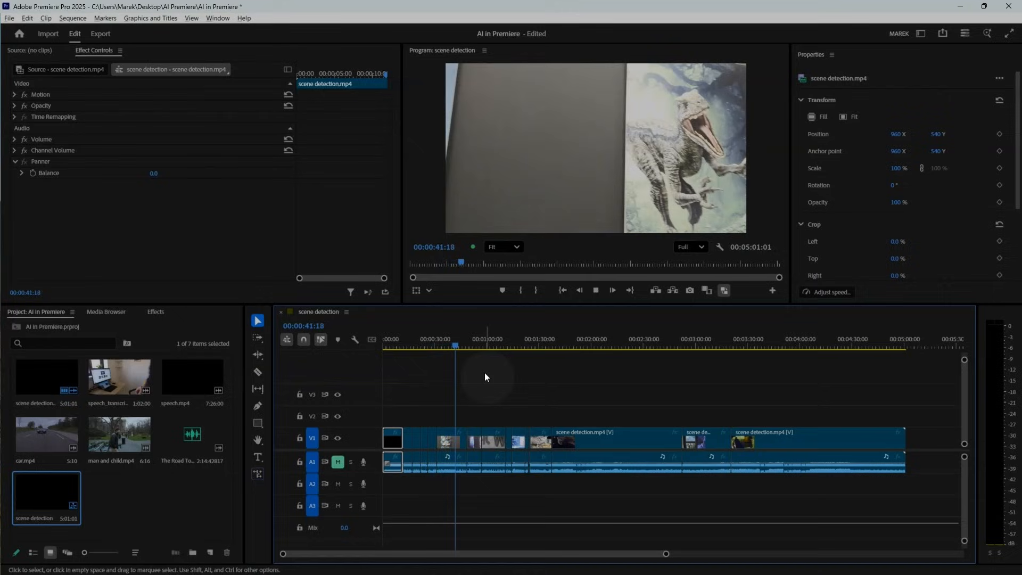
left_click(467, 346)
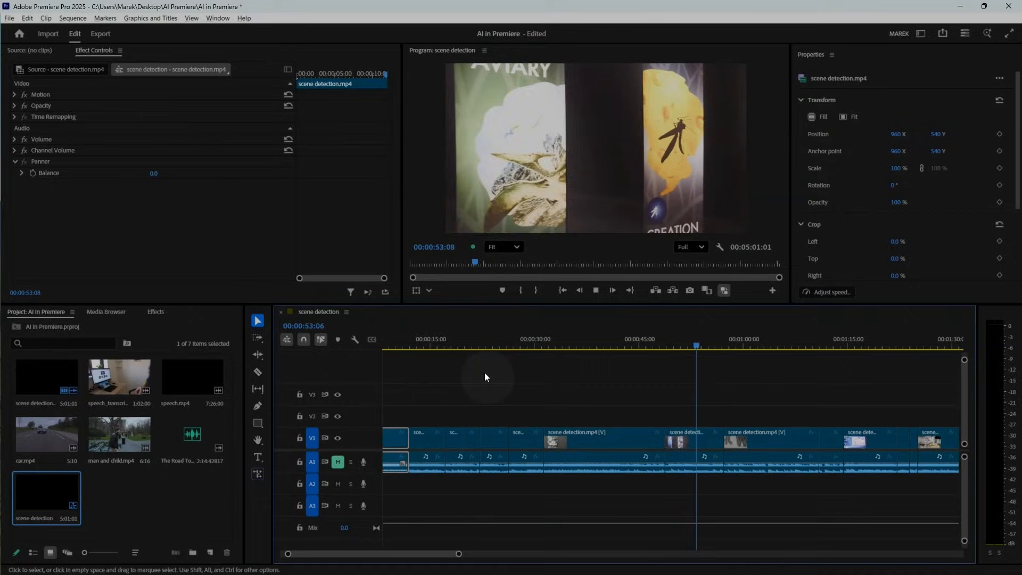
left_click(725, 345)
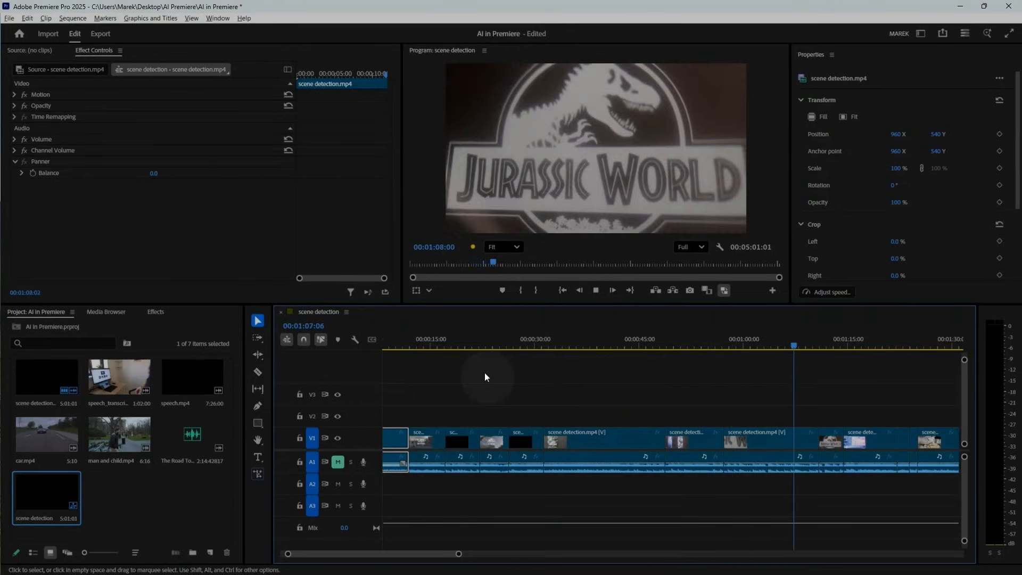
Create a new sequence from speech_transcript.MOV opening in its own timeline tab
left_click(594, 290)
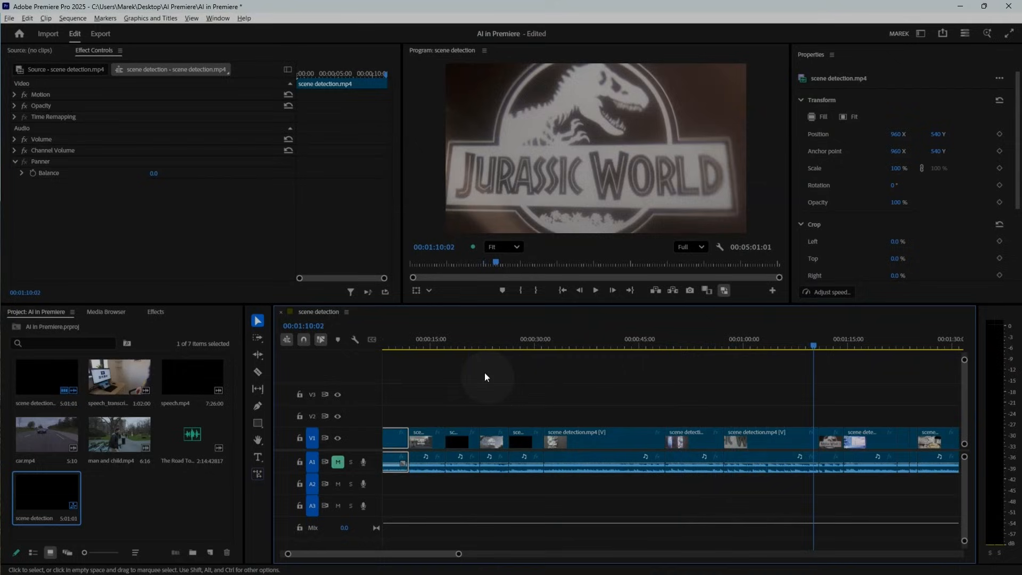
left_click(594, 290)
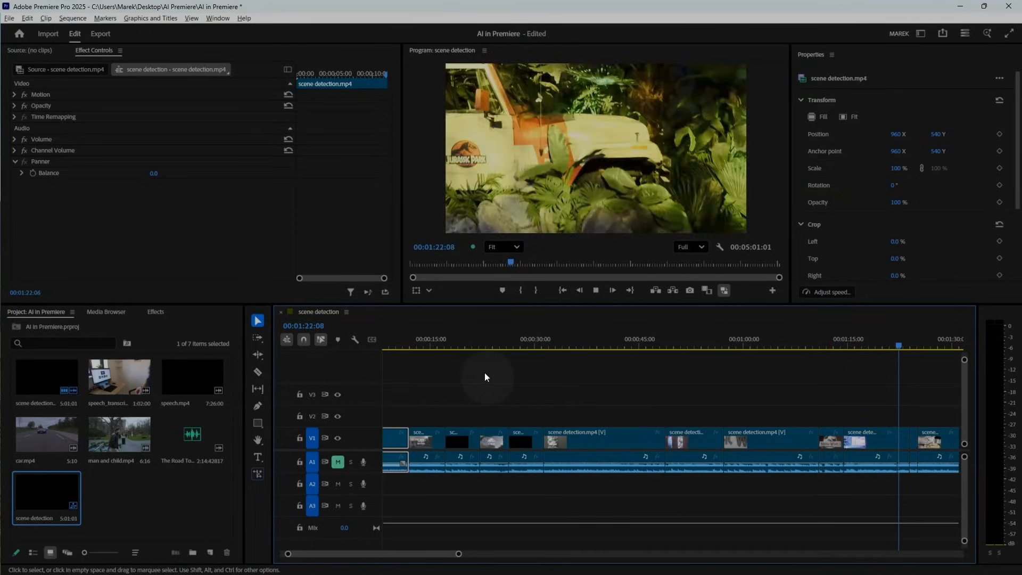
left_click(593, 290)
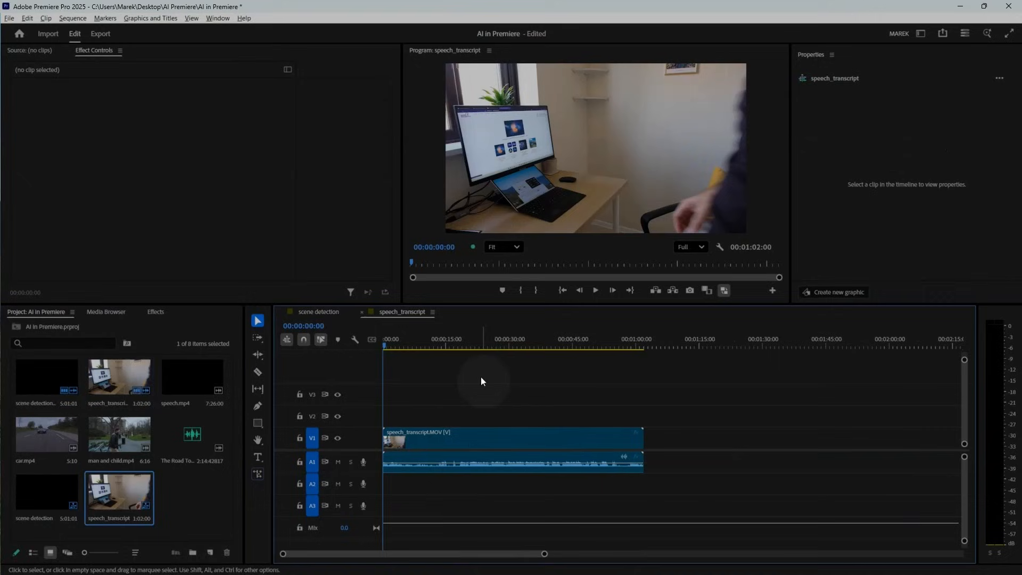
Show the Lumetri Color panel and apply Auto basic correction to the speech_transcript clip
left_click(490, 345)
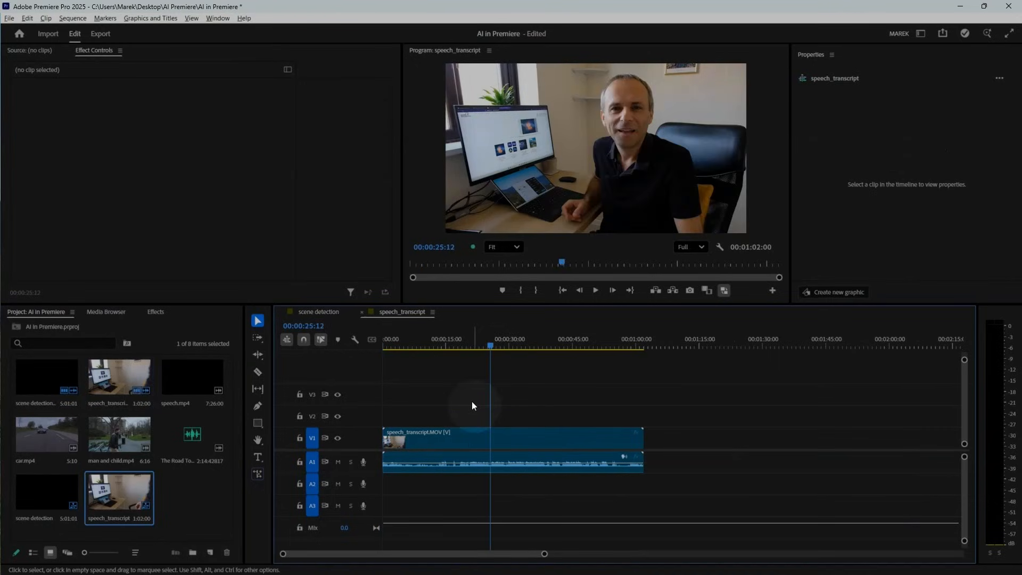
left_click(218, 18)
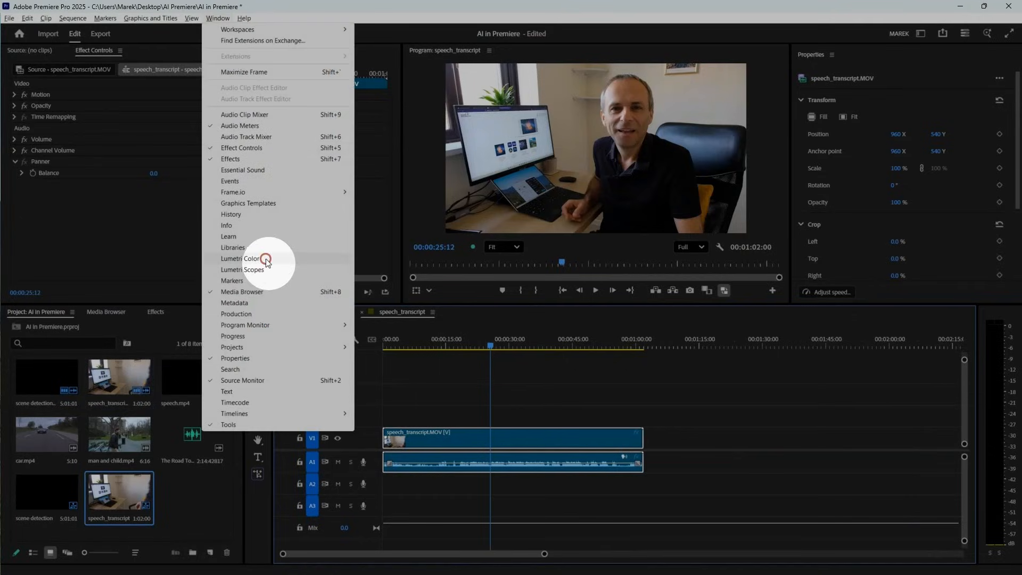
left_click(241, 258)
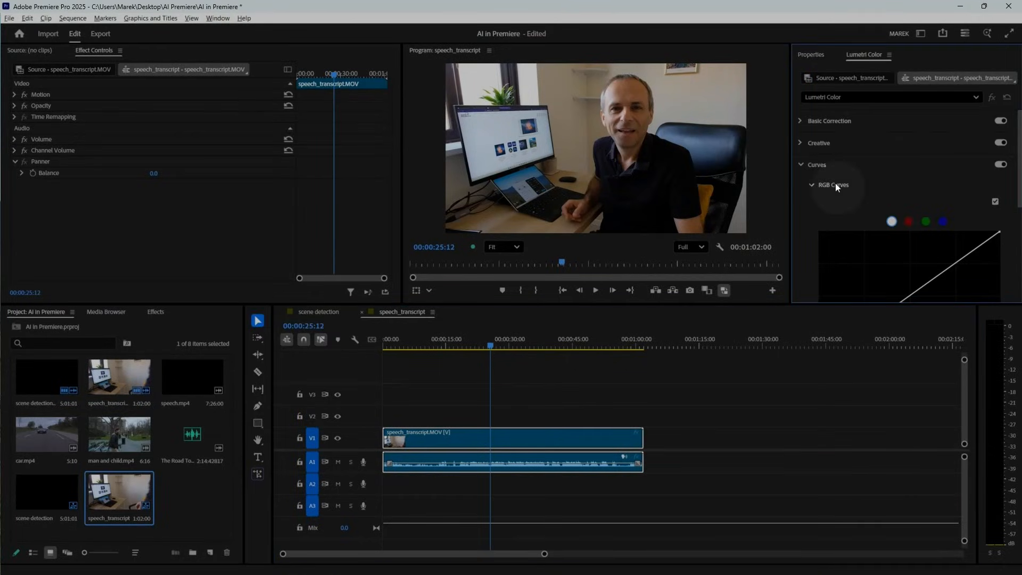
left_click(829, 121)
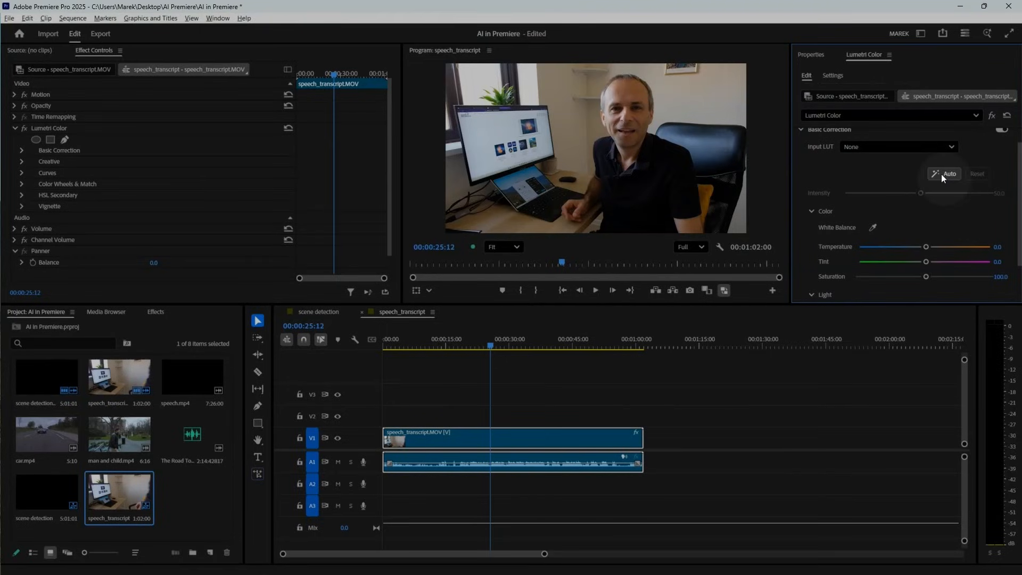
left_click(945, 173)
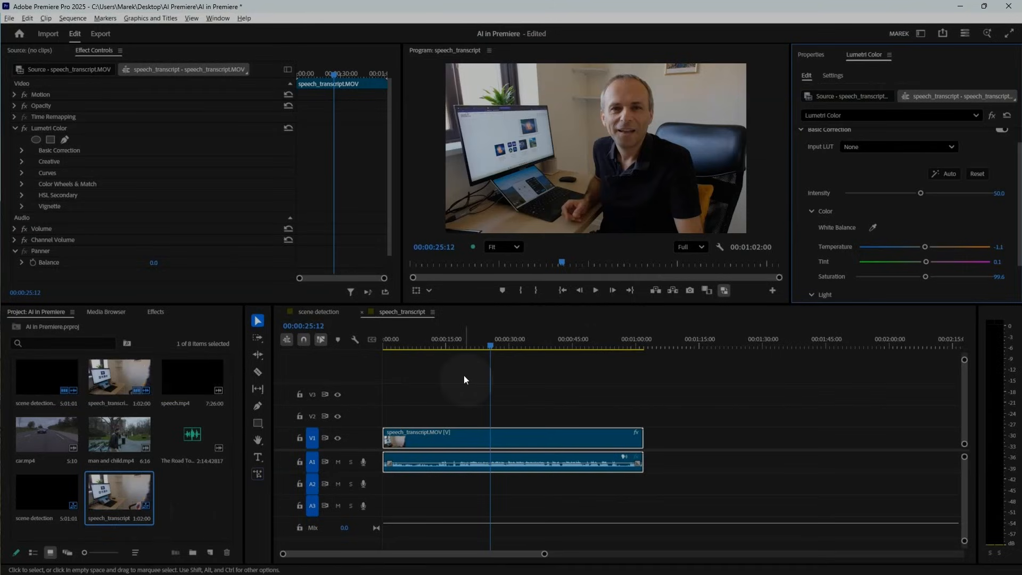
Start Auto Reframe Sequence for the speech_transcript sequence from the Project panel
left_click(508, 345)
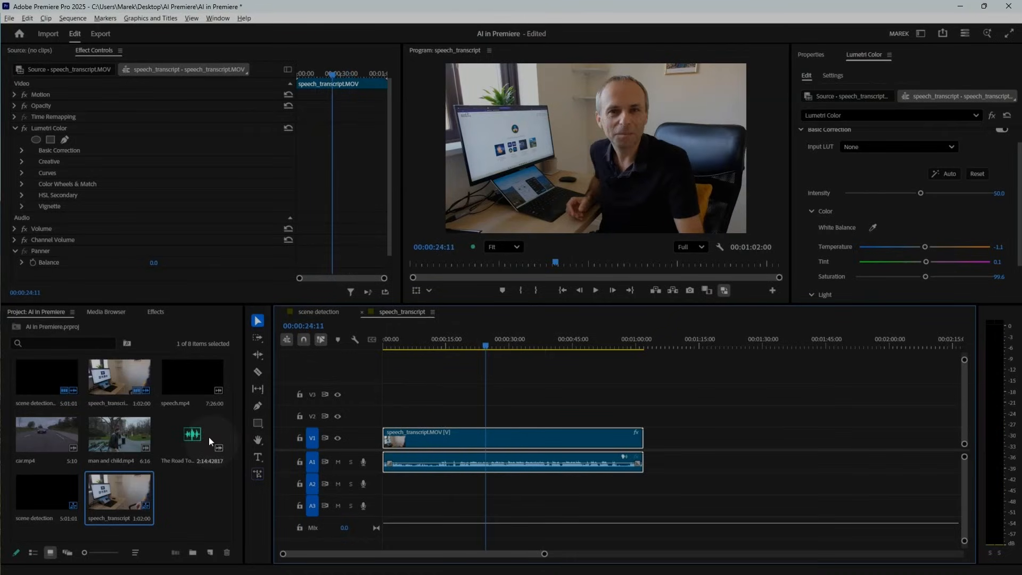
right_click(120, 497)
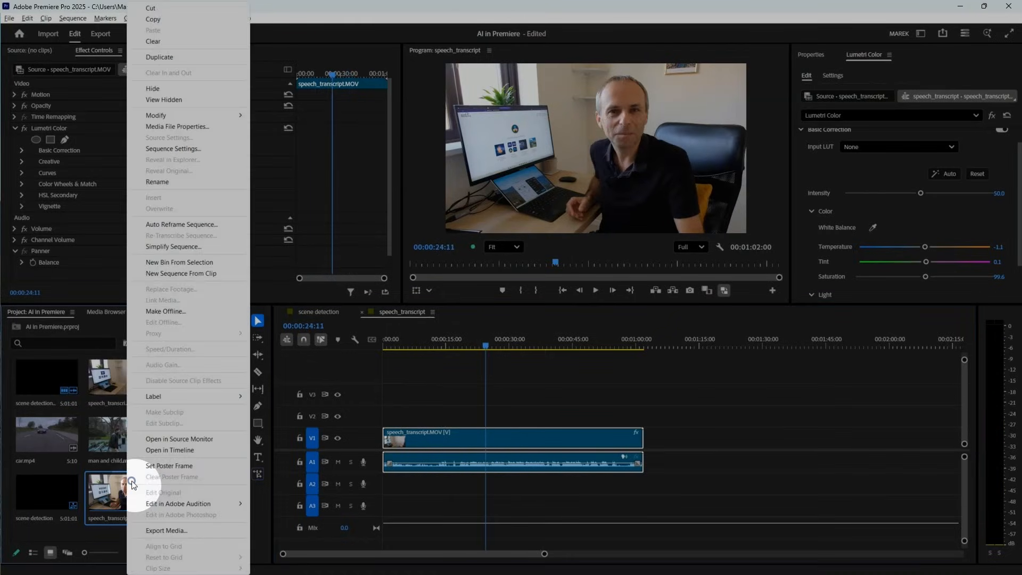
mouse_move(210, 227)
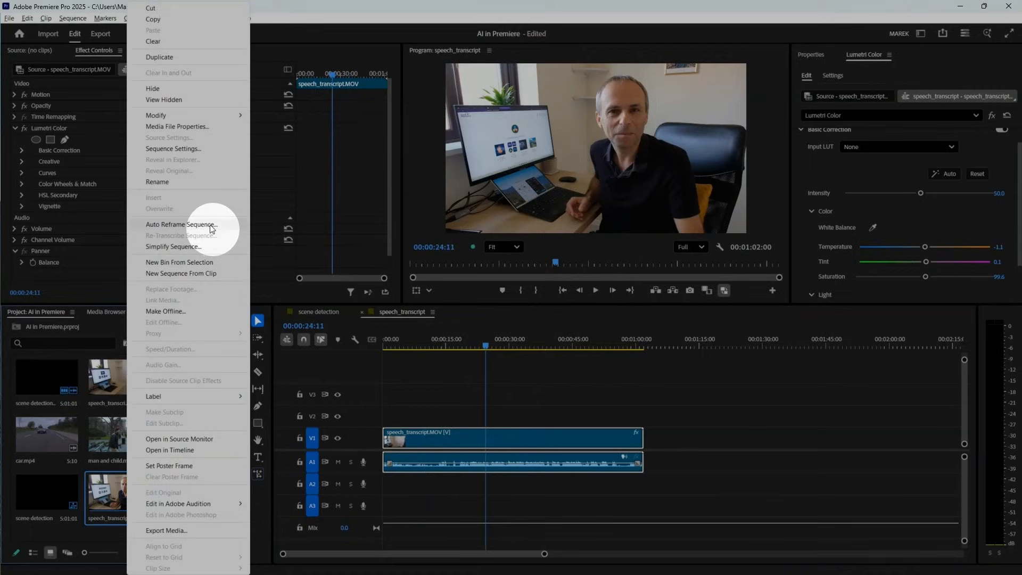
left_click(209, 224)
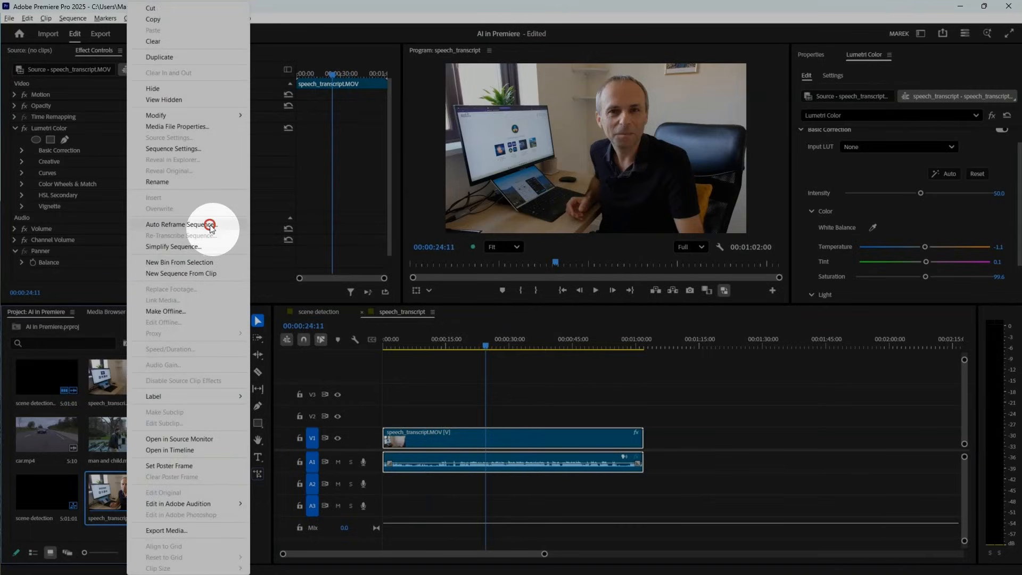
left_click(181, 224)
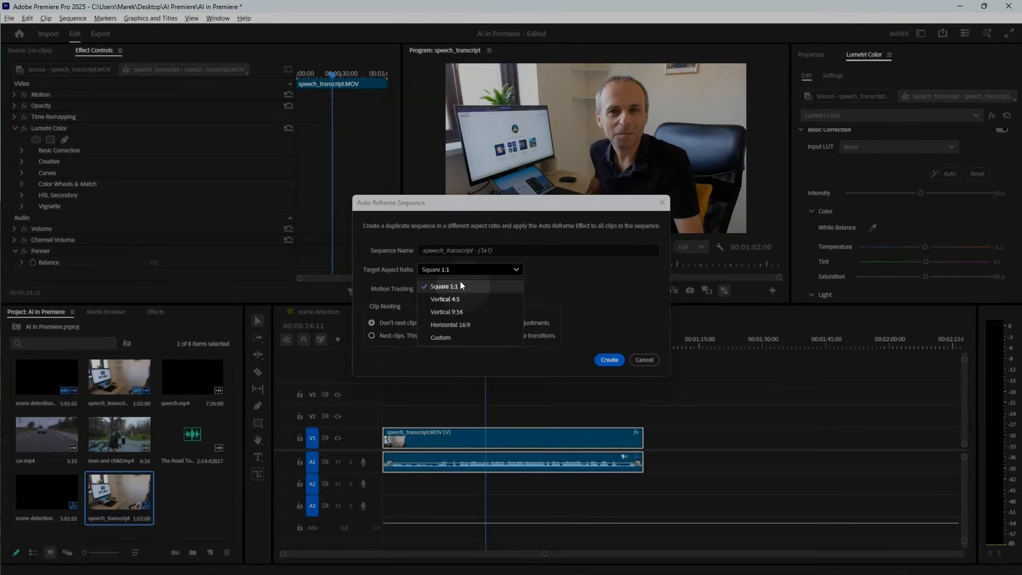
Create the reframed copy with Square 1:1 aspect ratio and Default motion tracking
left_click(444, 286)
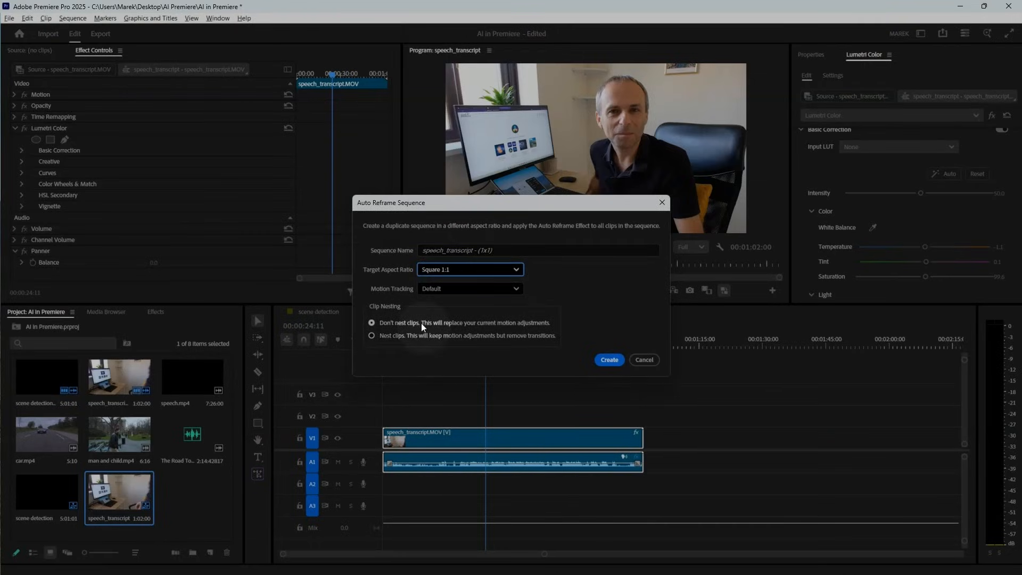
left_click(468, 289)
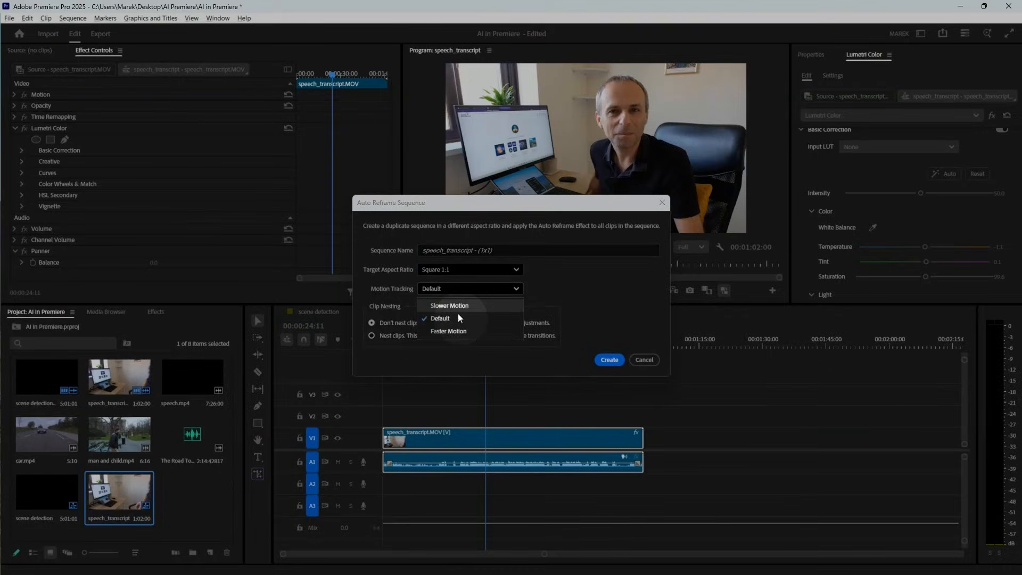
left_click(439, 319)
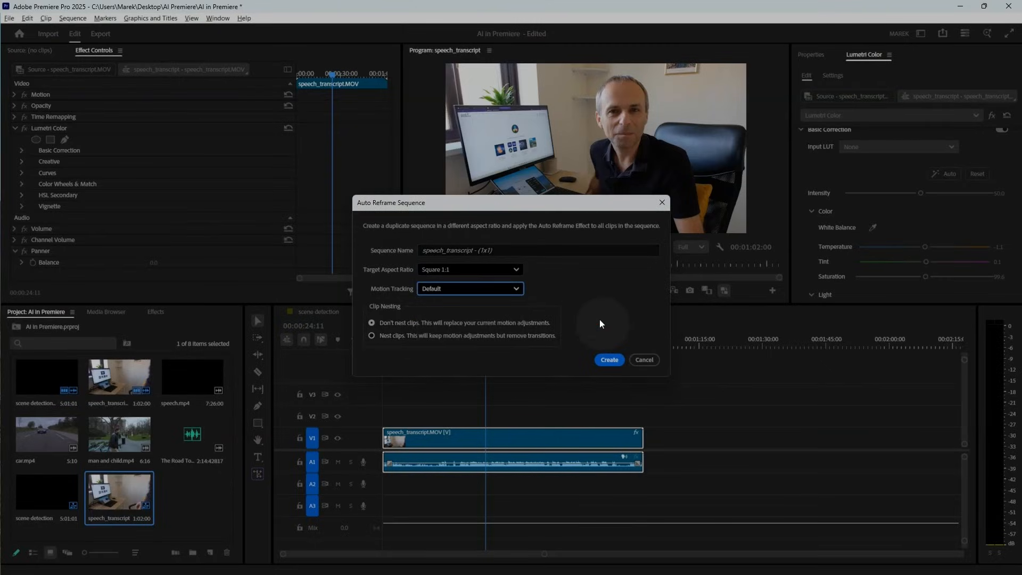
left_click(608, 358)
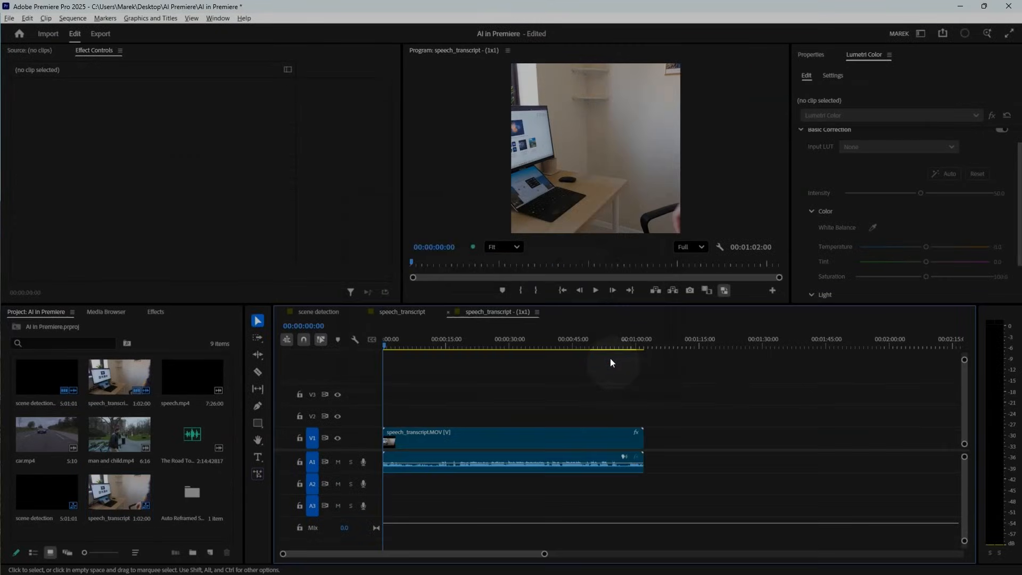
Preview the square reframe at several moments up to about 40 seconds and mute track A1
left_click(502, 346)
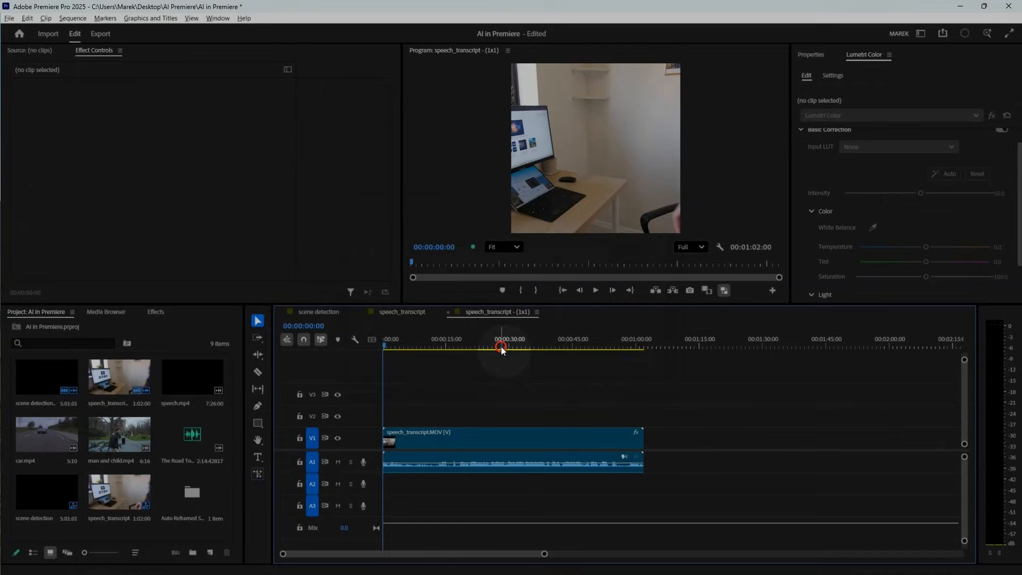
left_click(498, 345)
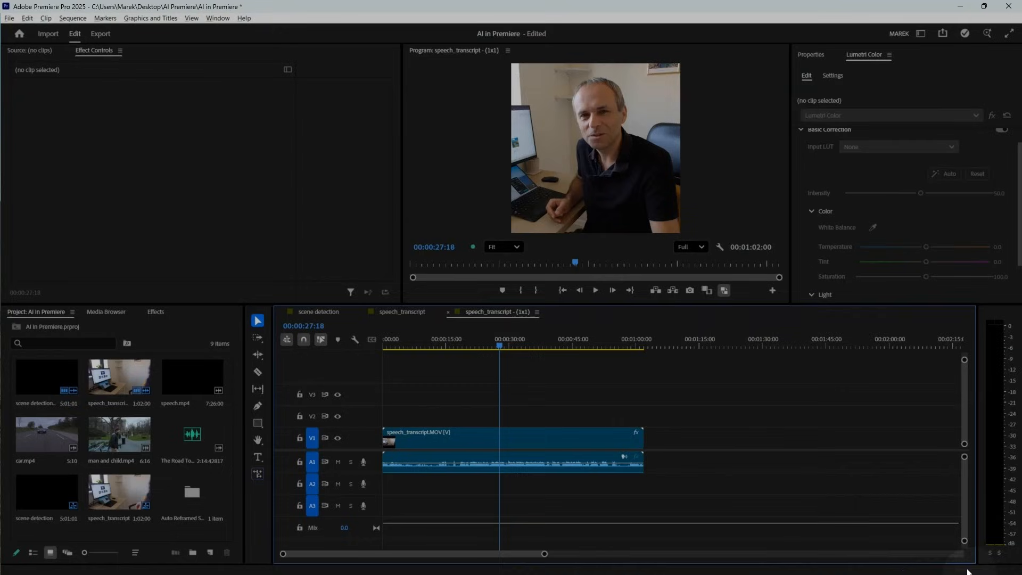
left_click(441, 346)
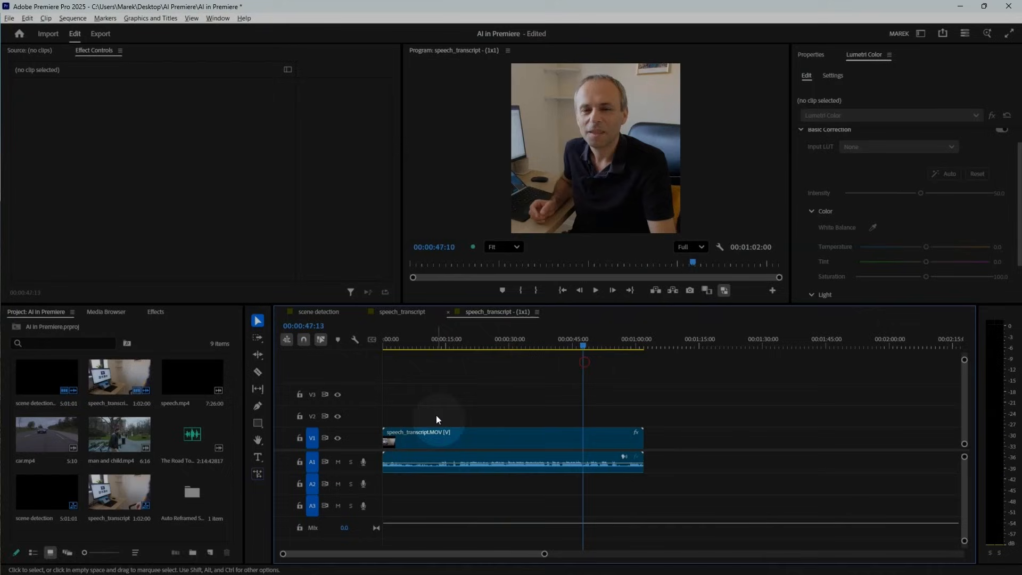
left_click(338, 461)
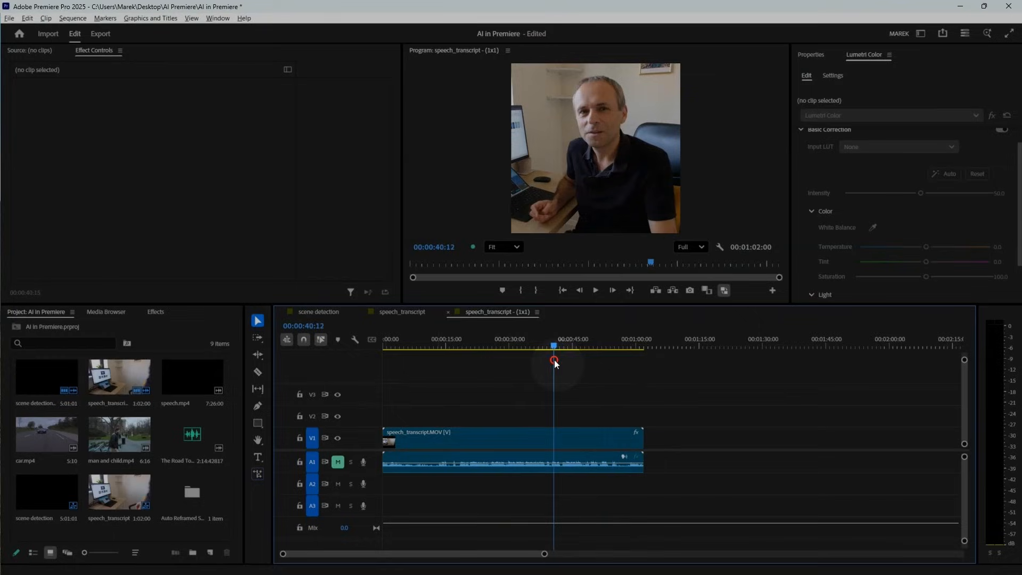
mouse_move(119, 433)
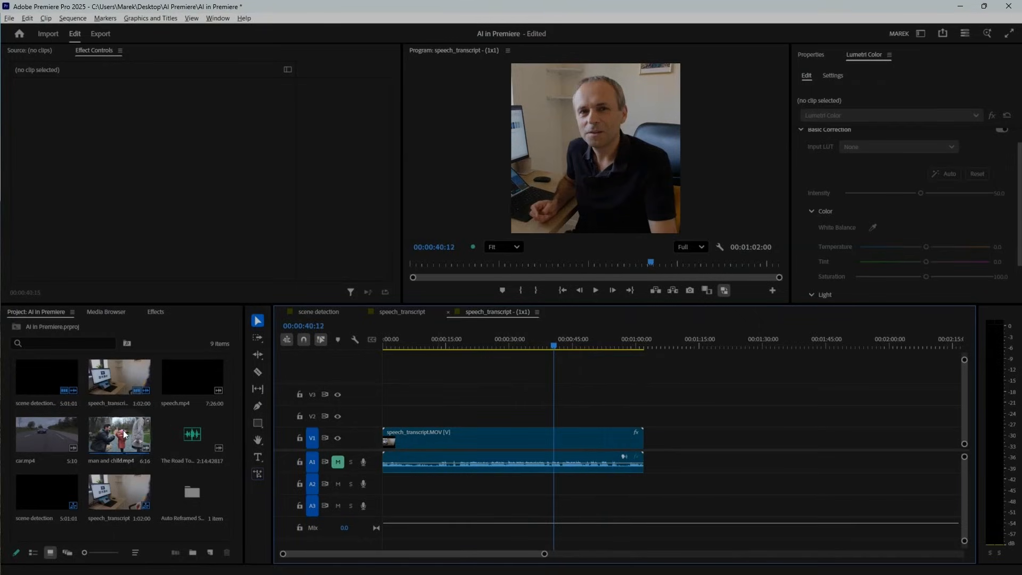
Make a sequence from man and child.mp4 and create a Square 1:1 auto-reframed copy of it
left_click(118, 436)
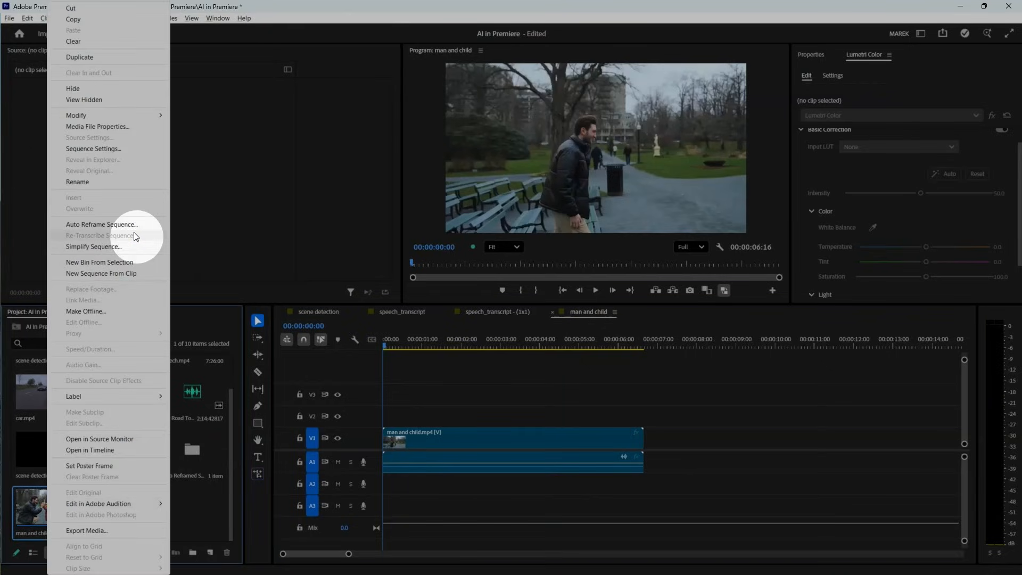
left_click(102, 225)
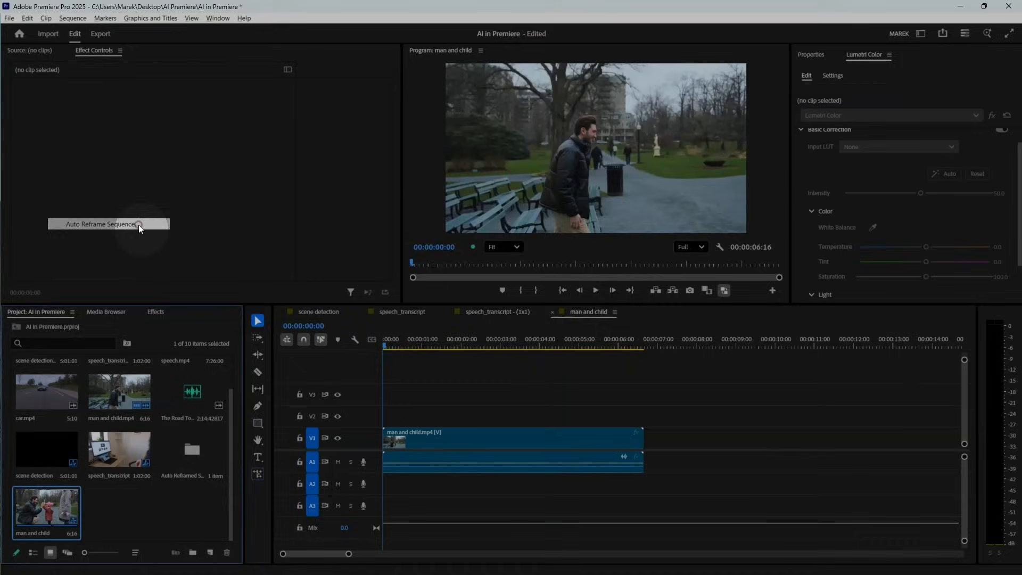
left_click(100, 224)
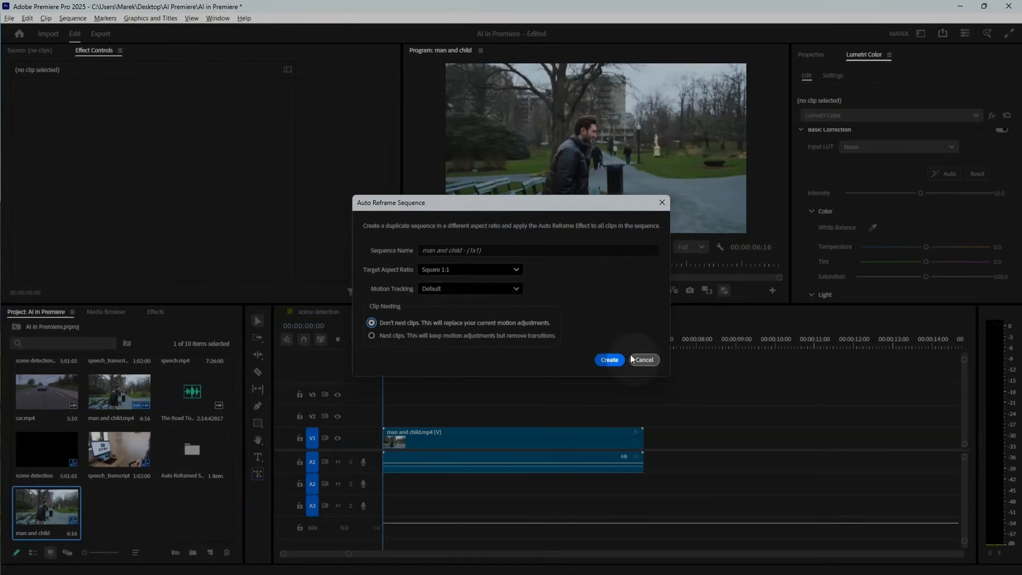
left_click(609, 359)
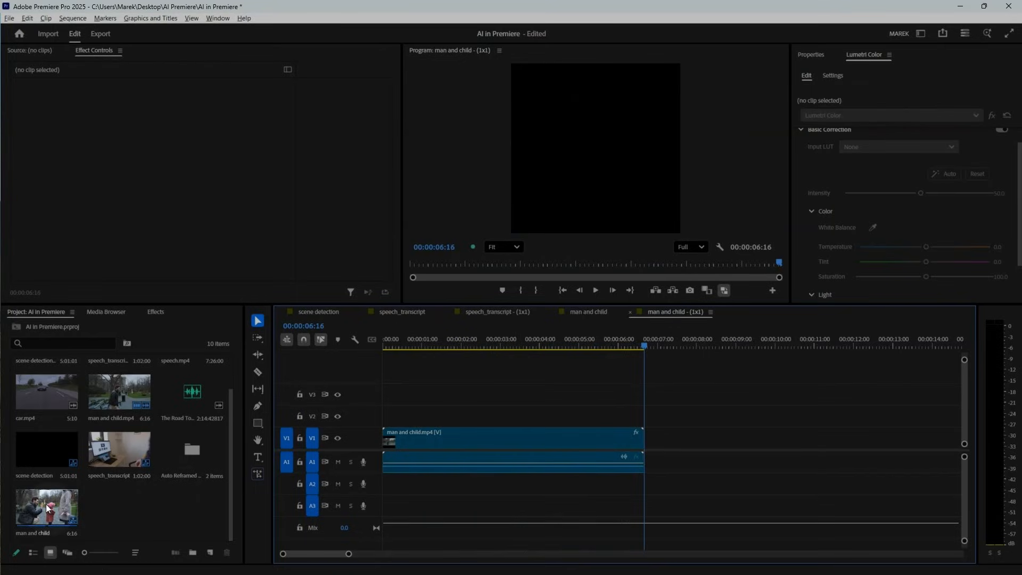
Create a Vertical 9:16 auto-reframed copy of the man and child sequence
right_click(46, 509)
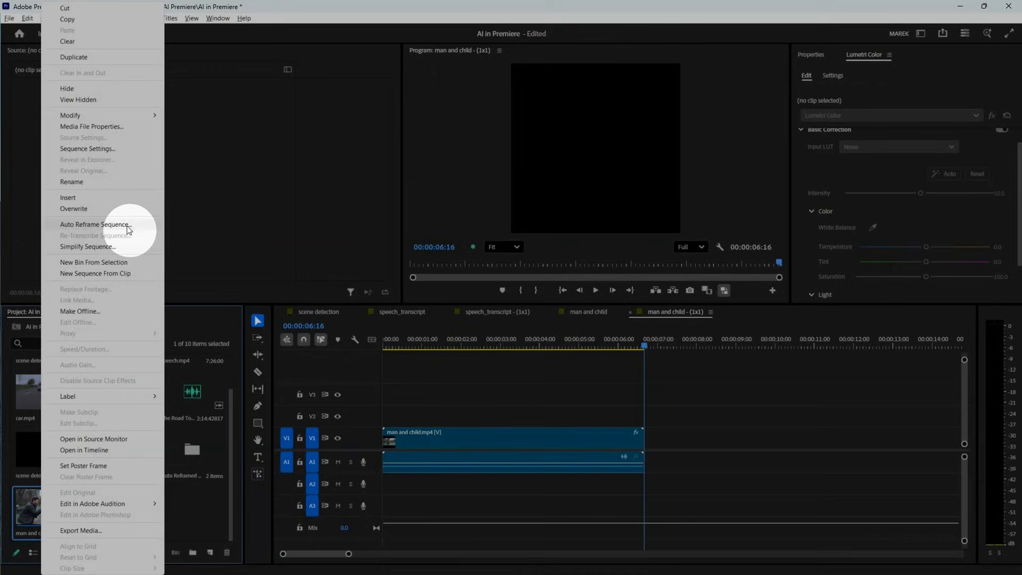
left_click(95, 224)
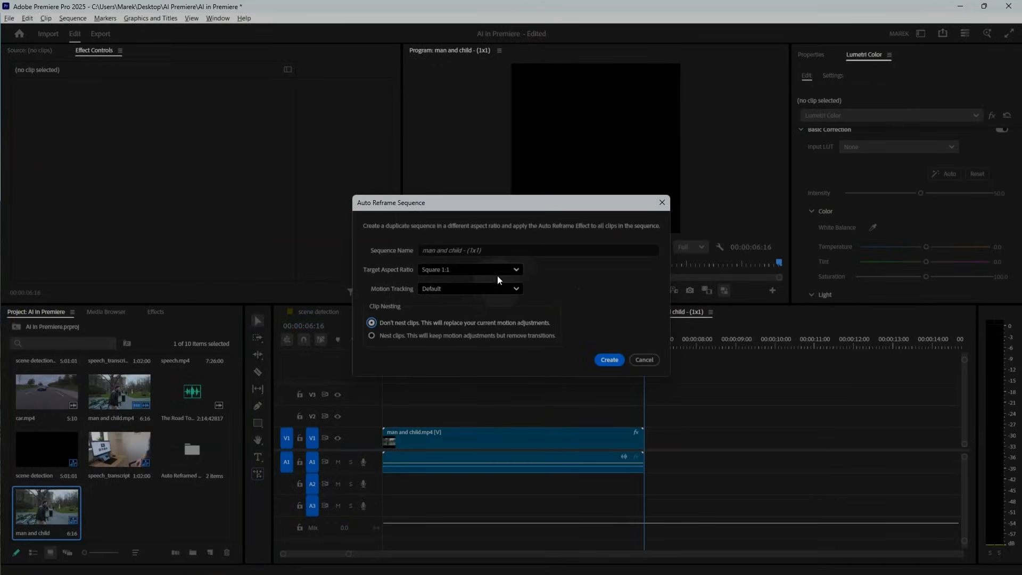
left_click(470, 270)
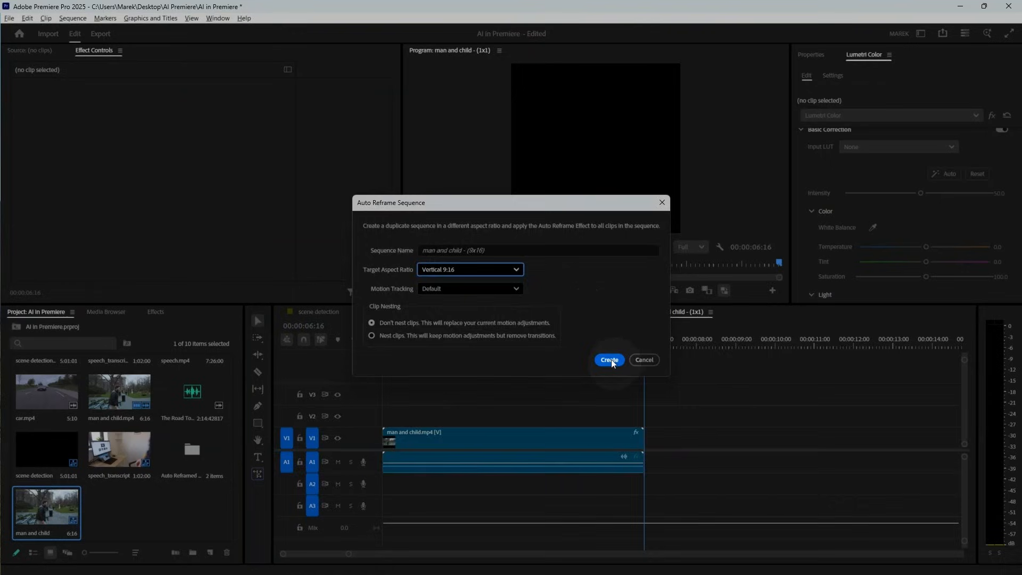
left_click(608, 359)
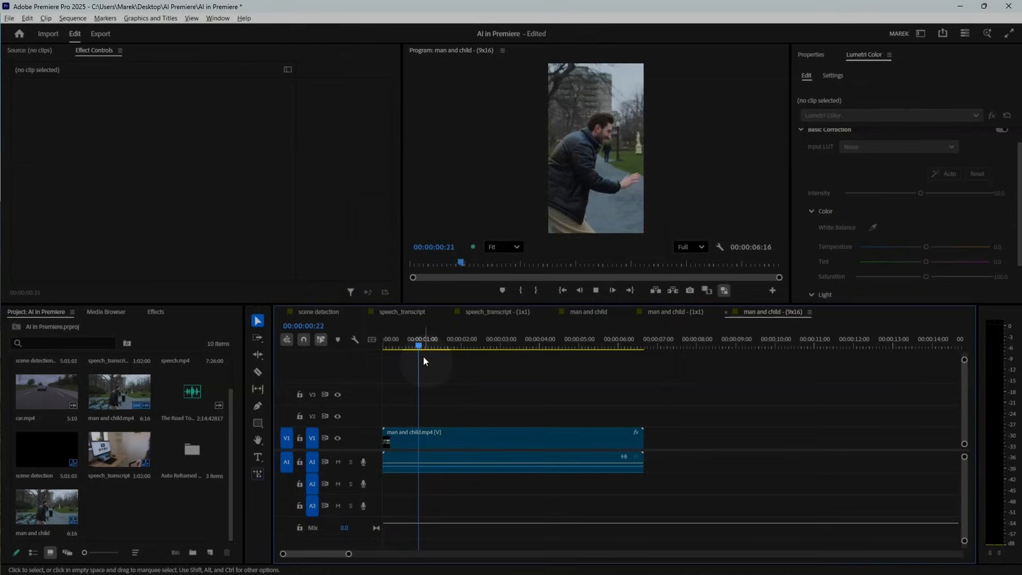
Play the vertical reframe and check the framing near the six second mark
left_click(498, 344)
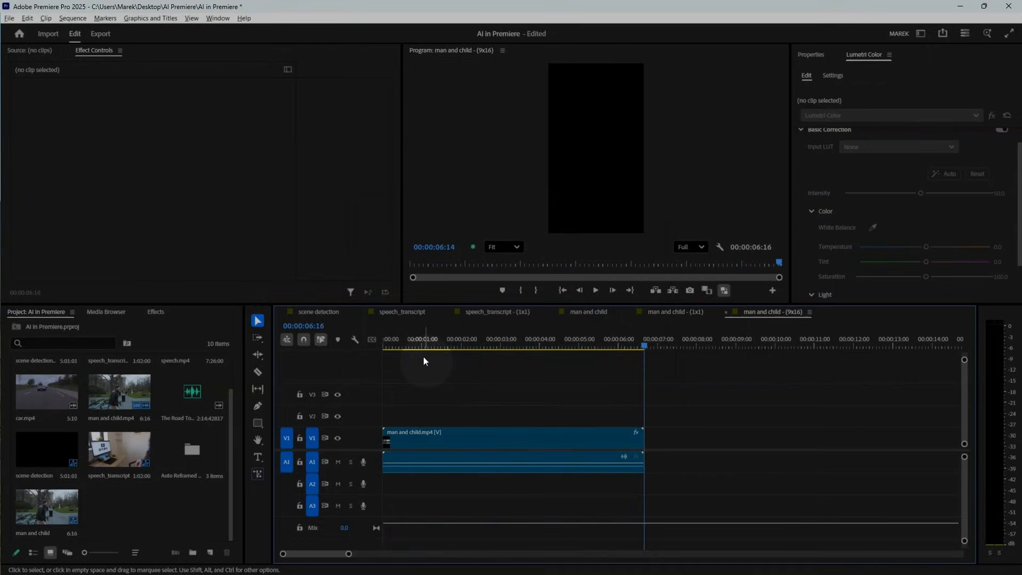
left_click(488, 346)
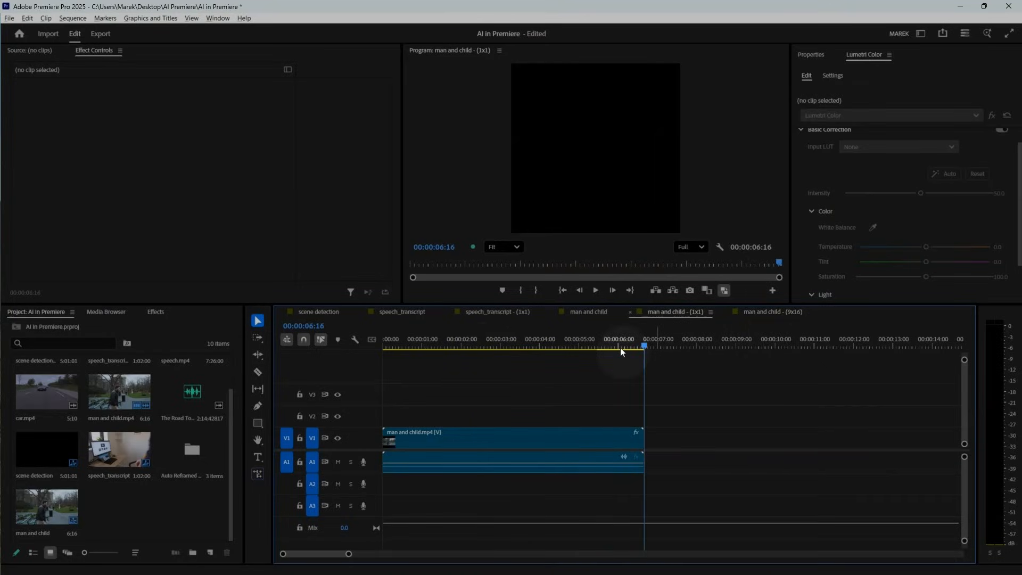
left_click(773, 312)
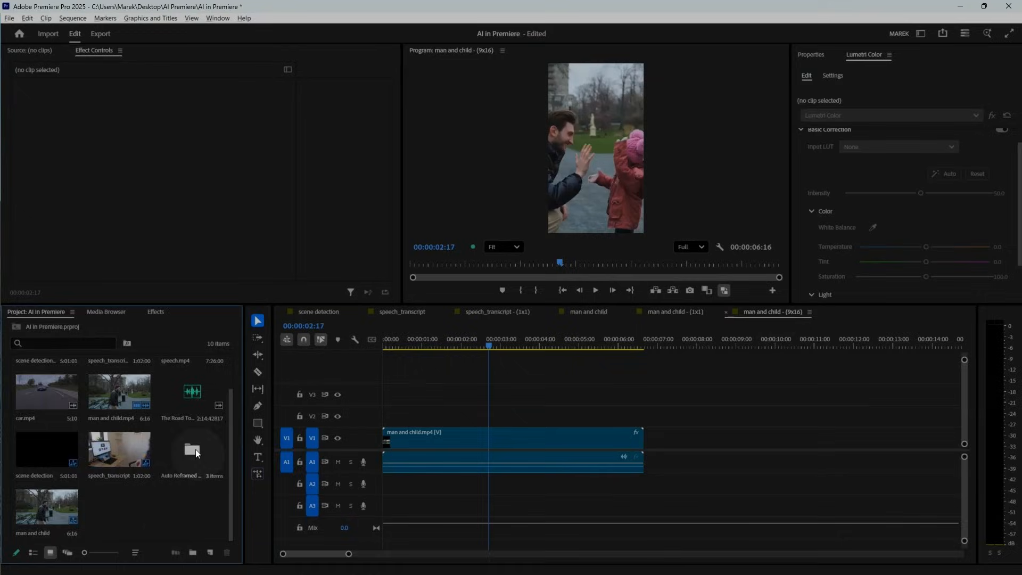
double_click(192, 448)
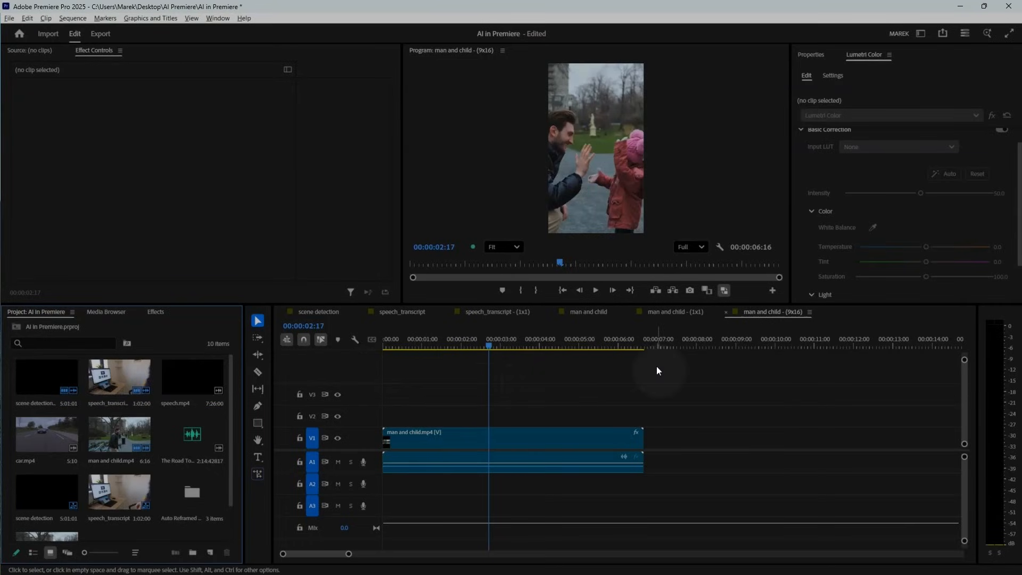
Play the square speech sequence from about 10 seconds, then show the Essential Sound panel
left_click(494, 312)
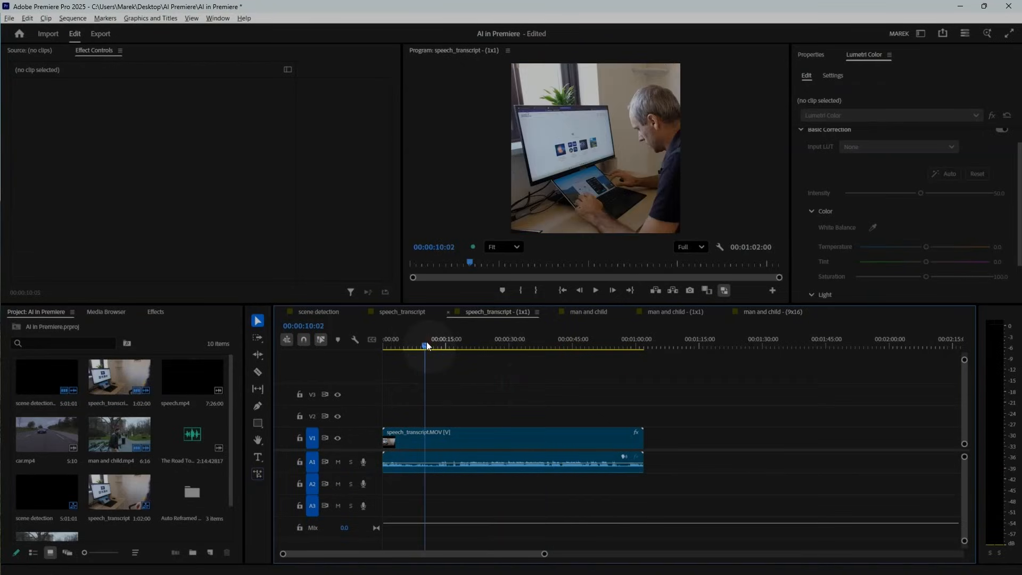
left_click(594, 290)
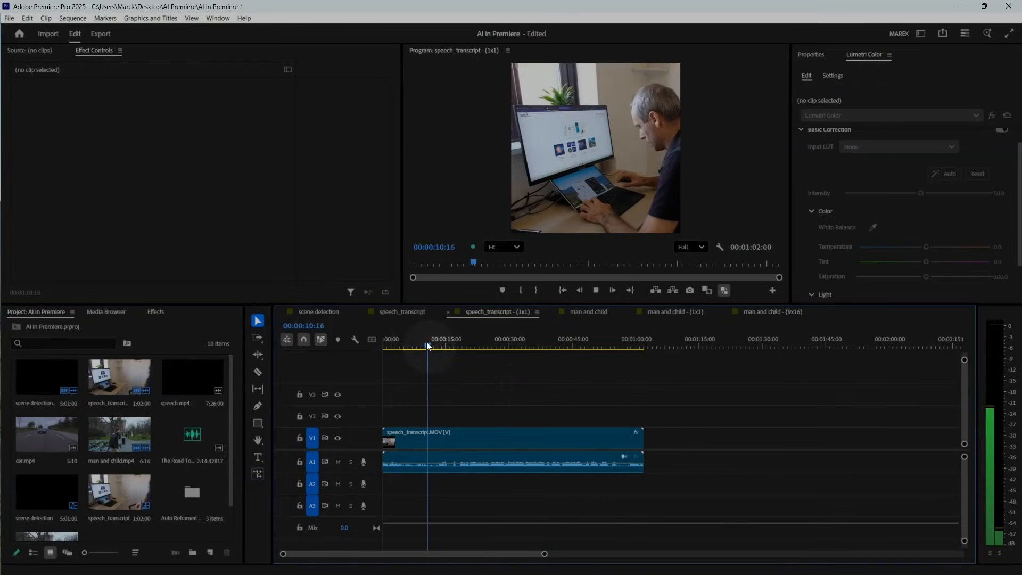
left_click(473, 345)
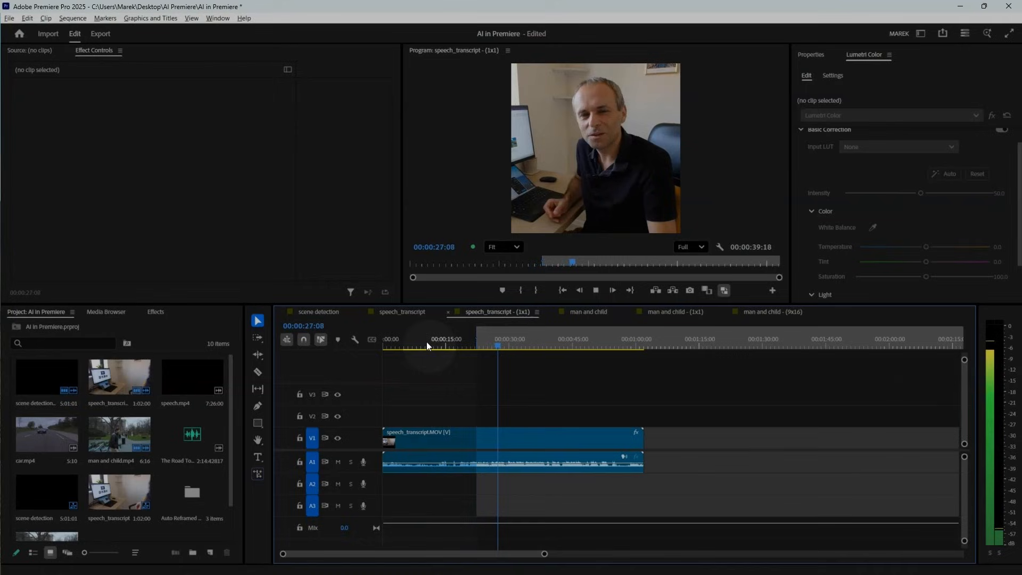
left_click(593, 290)
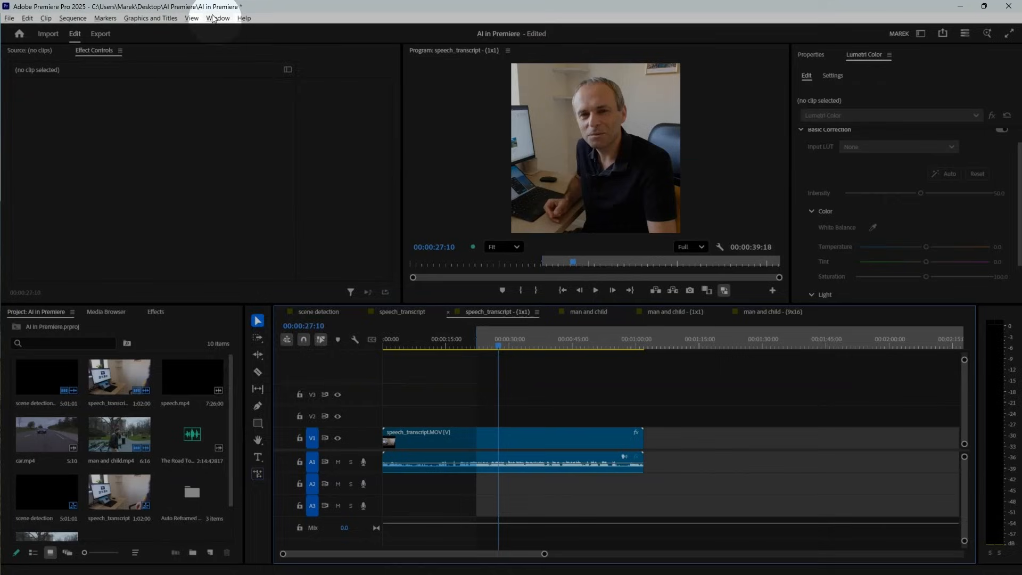
left_click(218, 18)
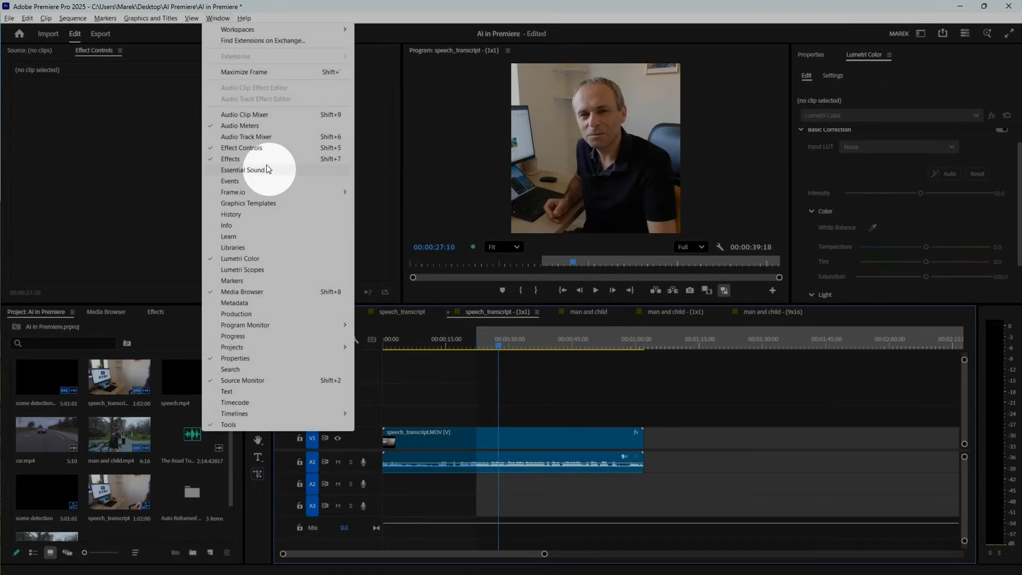
left_click(246, 170)
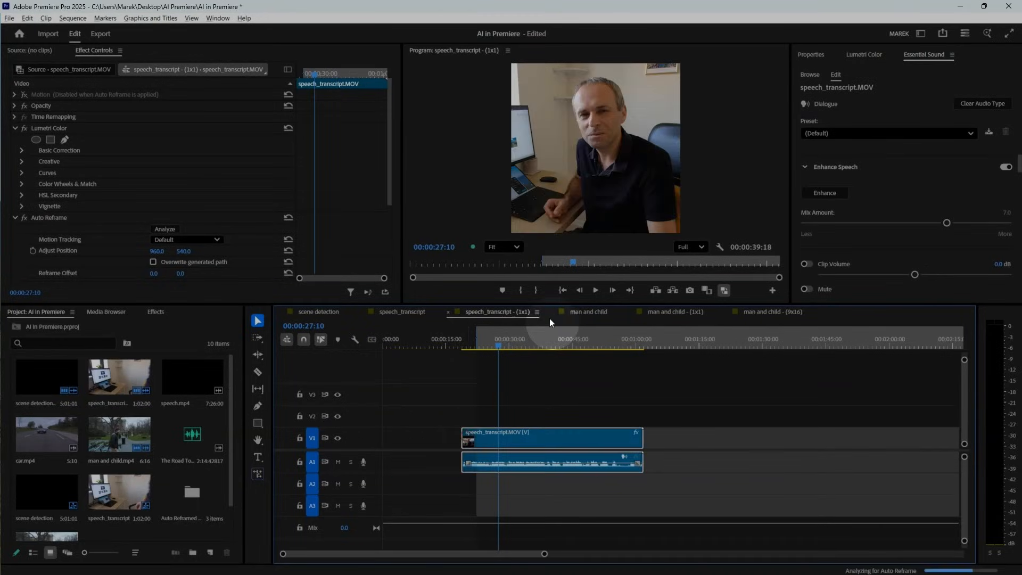
Trim the speech_transcript clip to about 24 seconds at the sequence start and select it
right_click(593, 146)
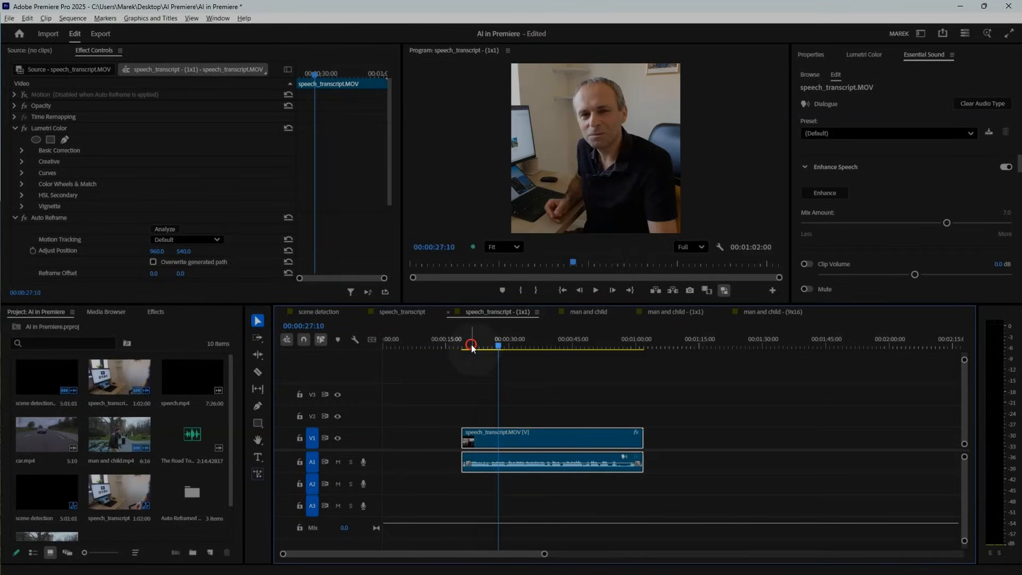
left_click_drag(472, 346, 565, 346)
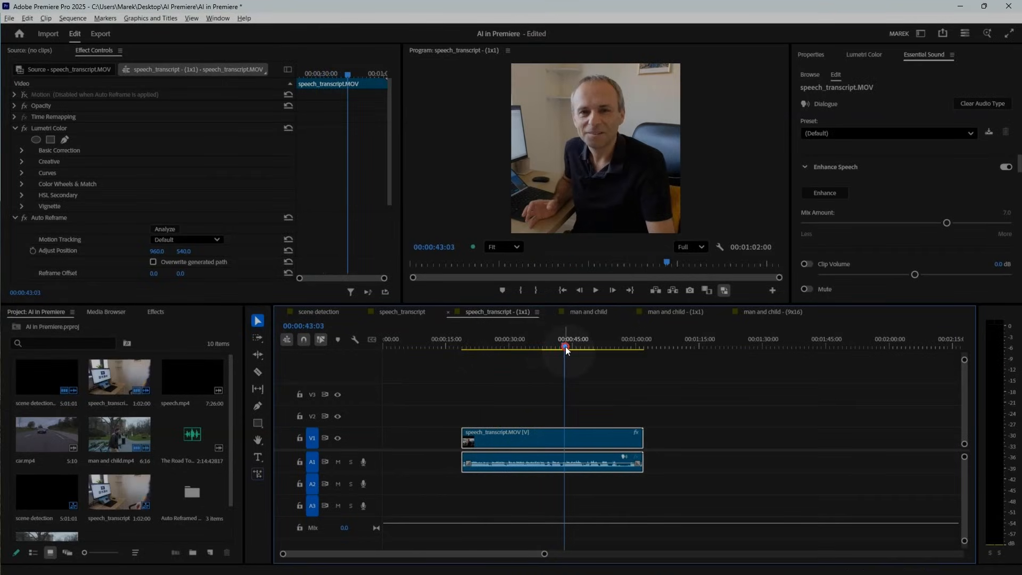
left_click_drag(639, 442, 565, 443)
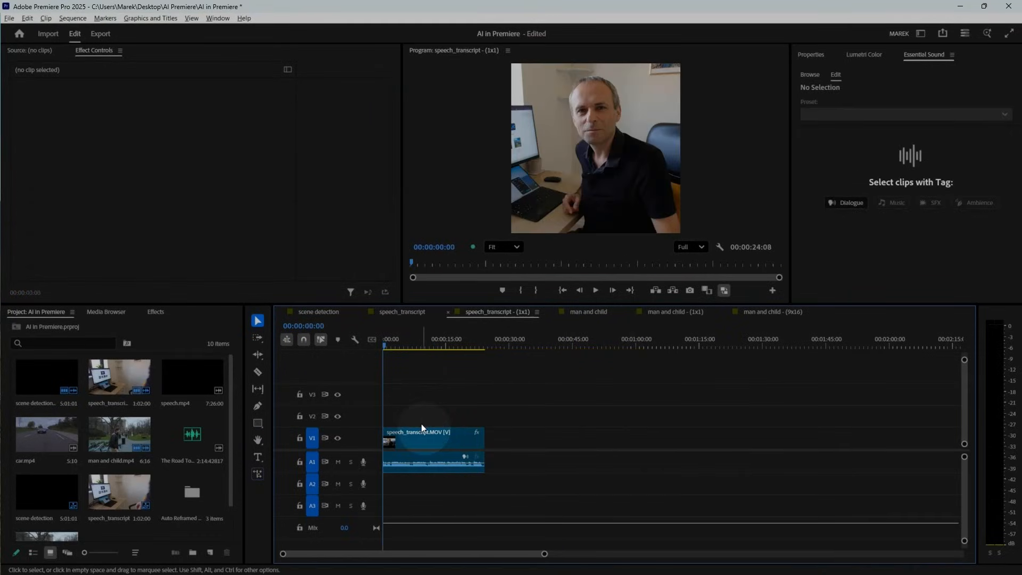
left_click(430, 436)
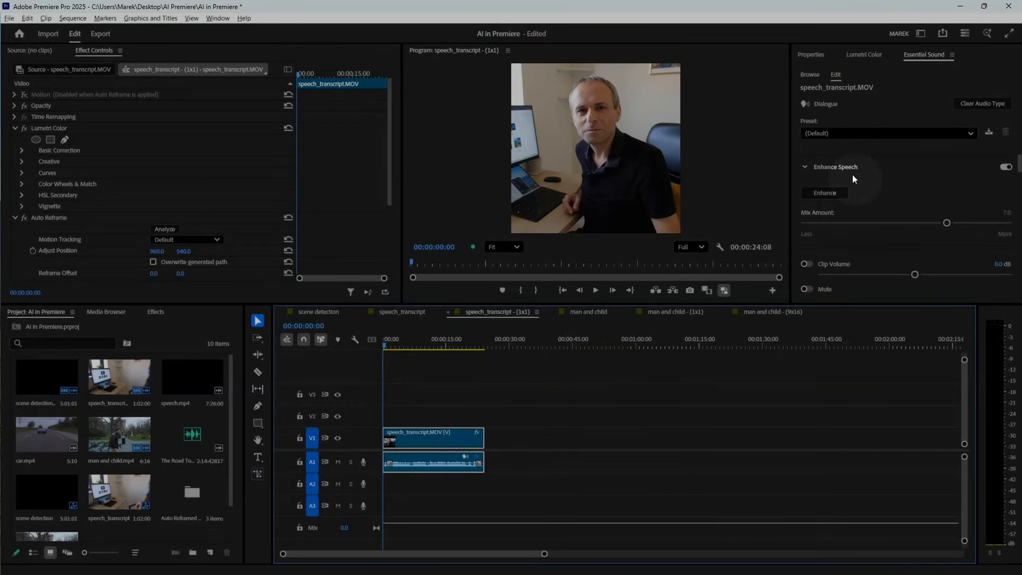
mouse_move(824, 192)
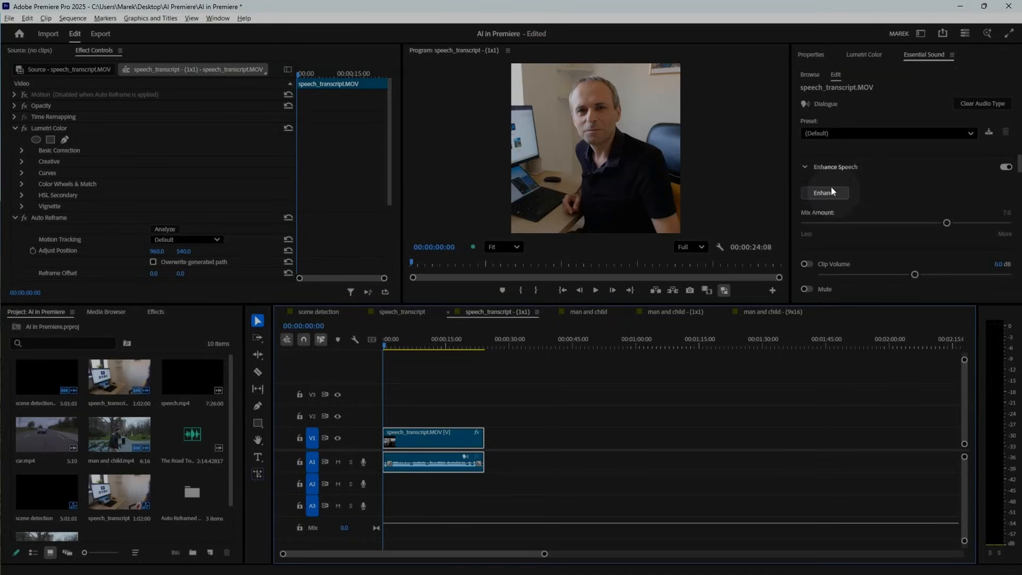
Enhance Speech on the dialogue clip and play the cleaned-up result to about seven seconds
left_click(824, 193)
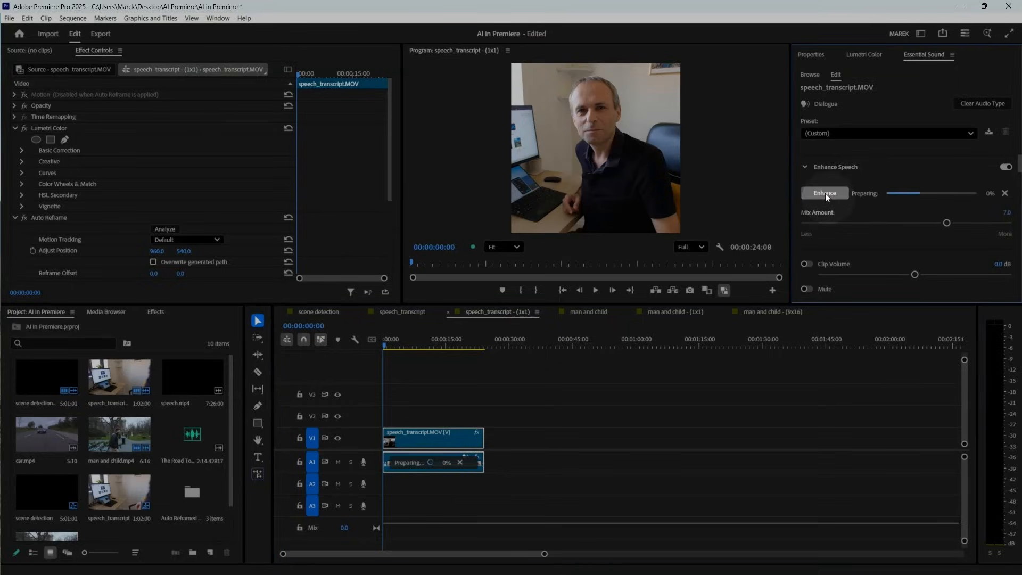
left_click(824, 192)
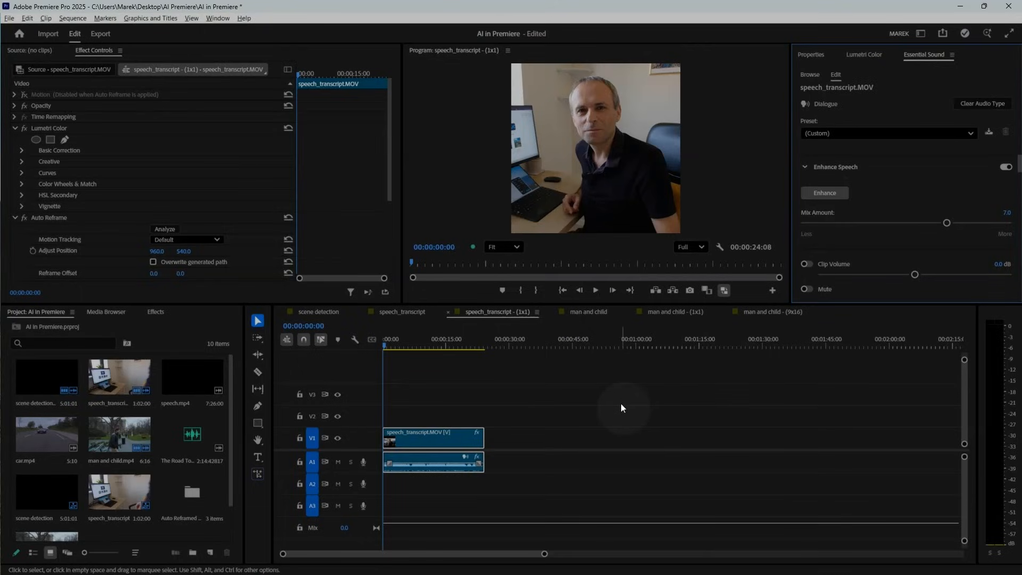
left_click(593, 289)
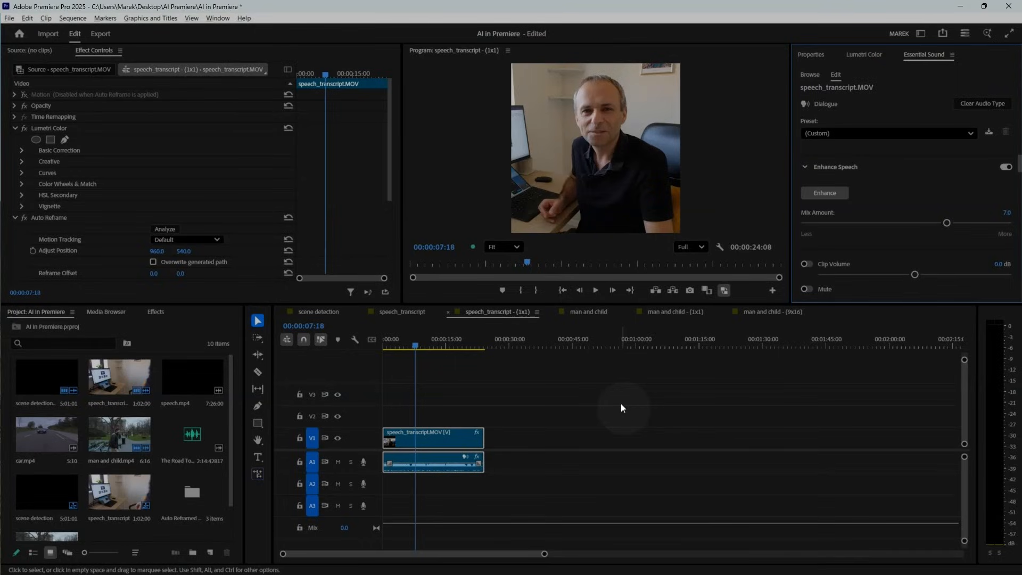
left_click(1006, 167)
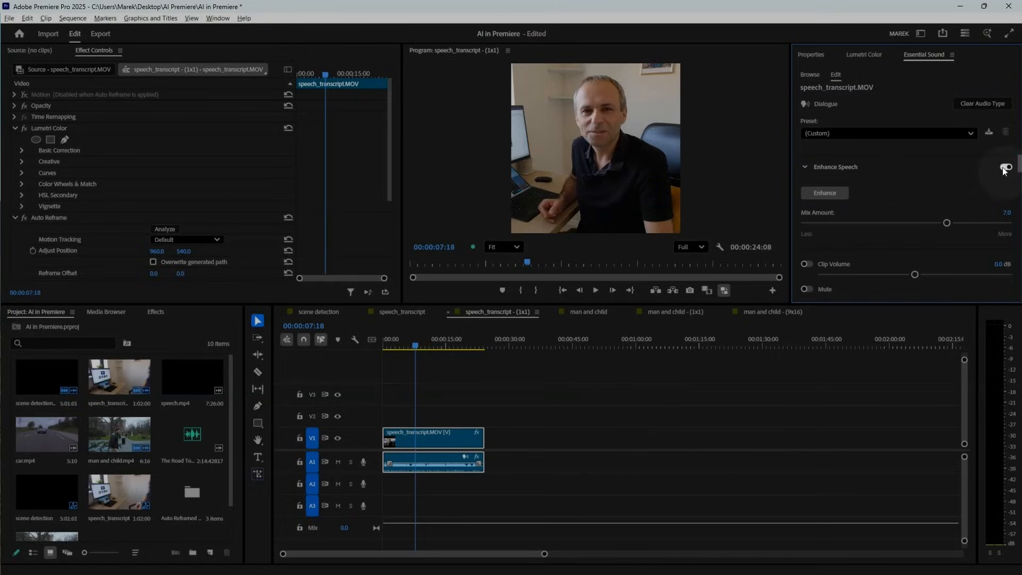
left_click(1004, 167)
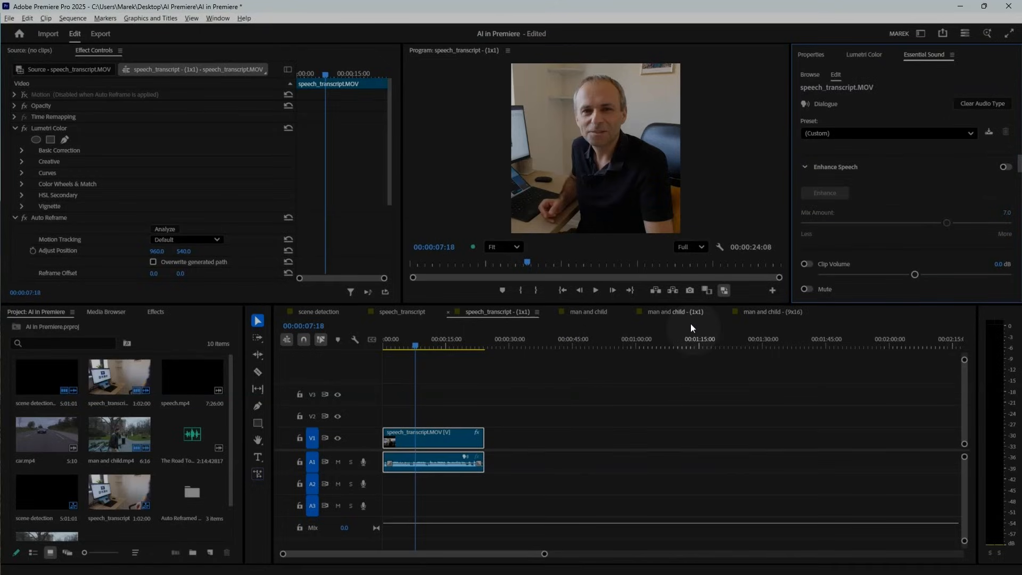
left_click(594, 289)
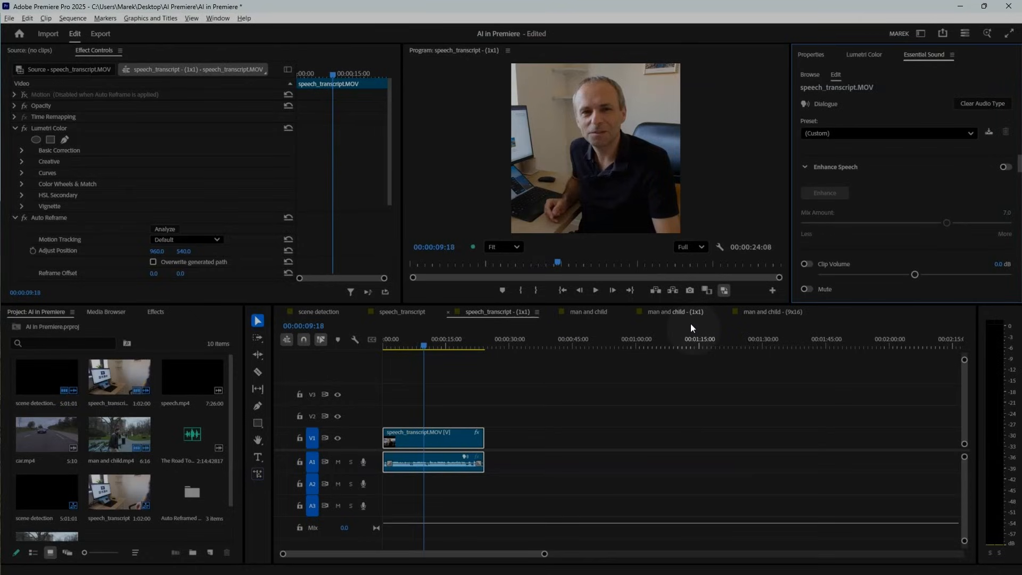
mouse_move(991, 406)
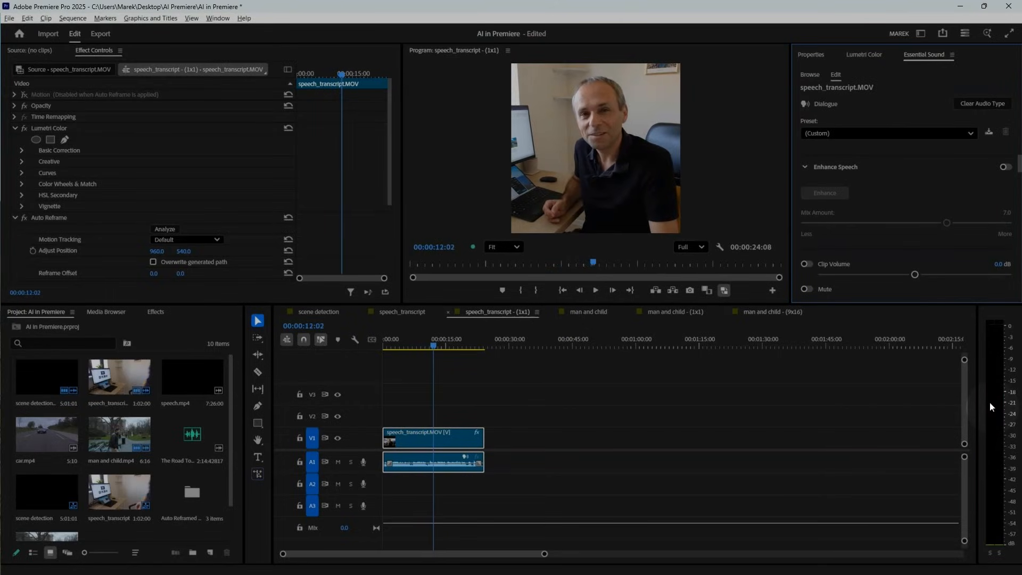
left_click(1004, 167)
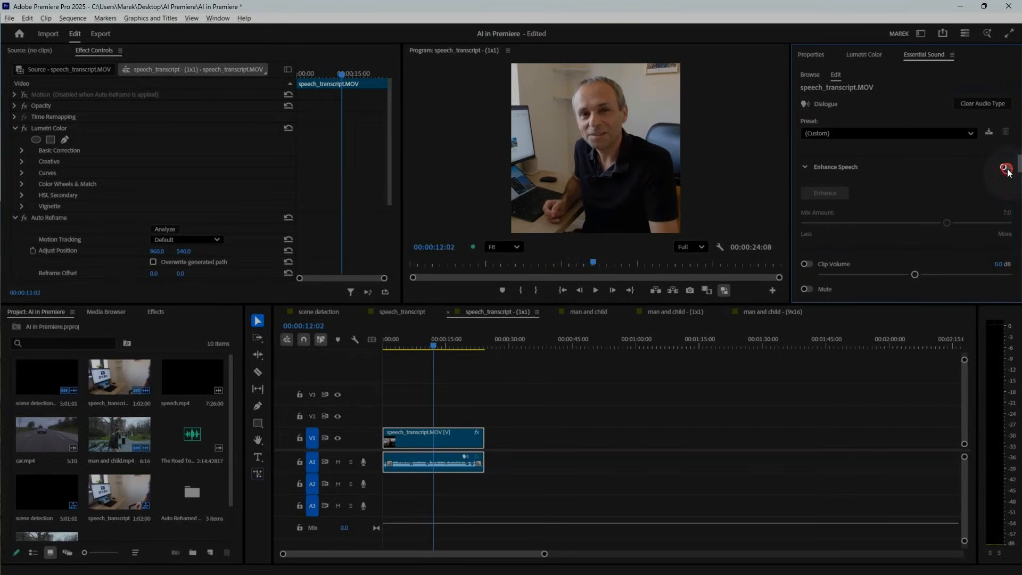
left_click(1004, 167)
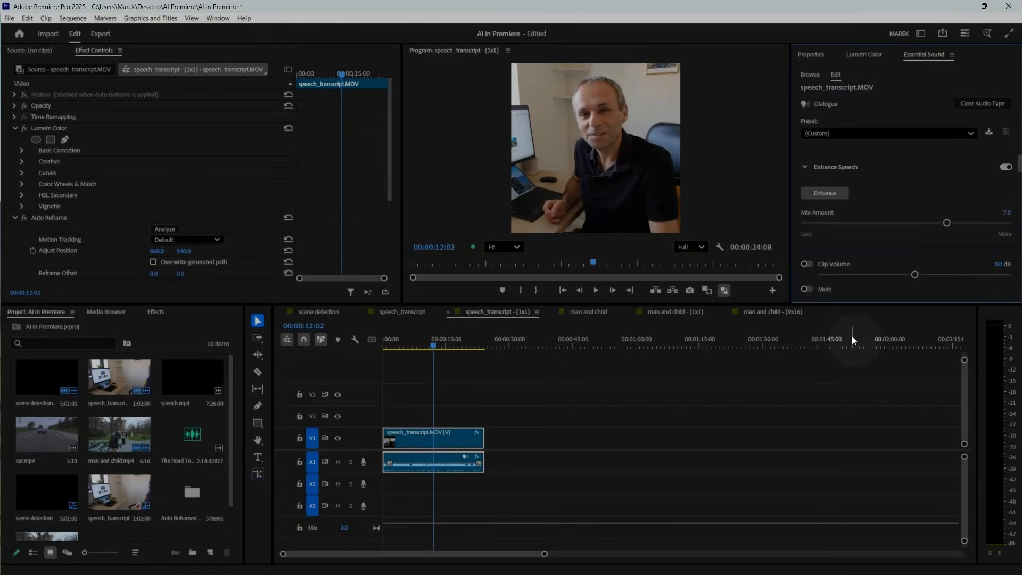
left_click(594, 290)
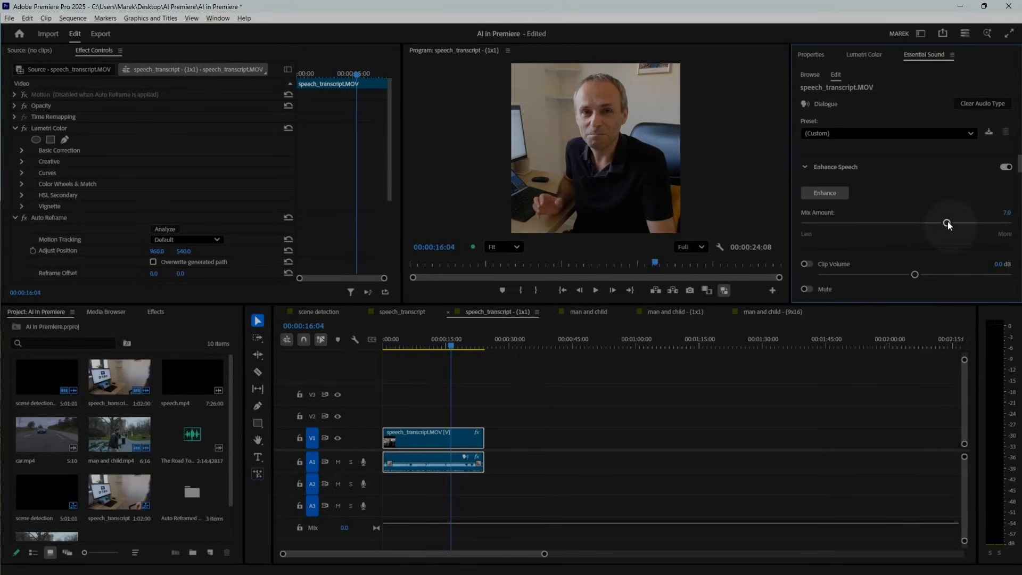
mouse_move(947, 223)
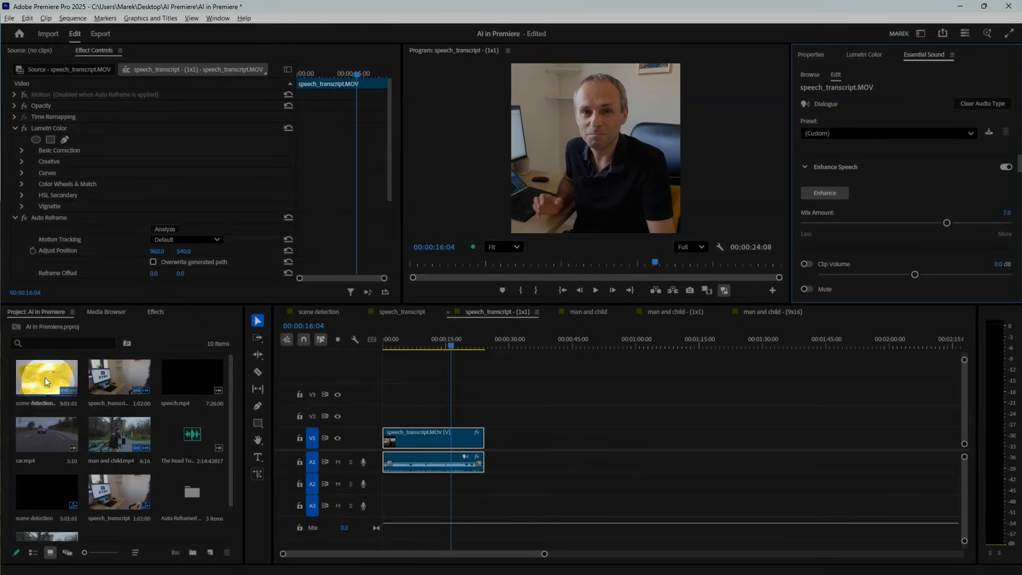
Select scene detection.mp4 and scrub its new sequence to about 33 s, then 1:22
left_click(46, 375)
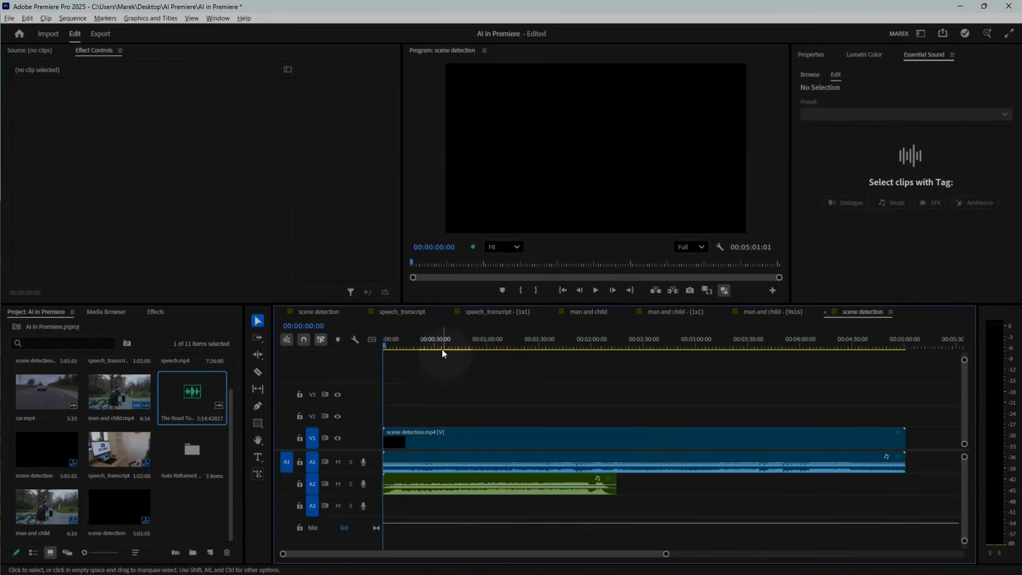
left_click(439, 346)
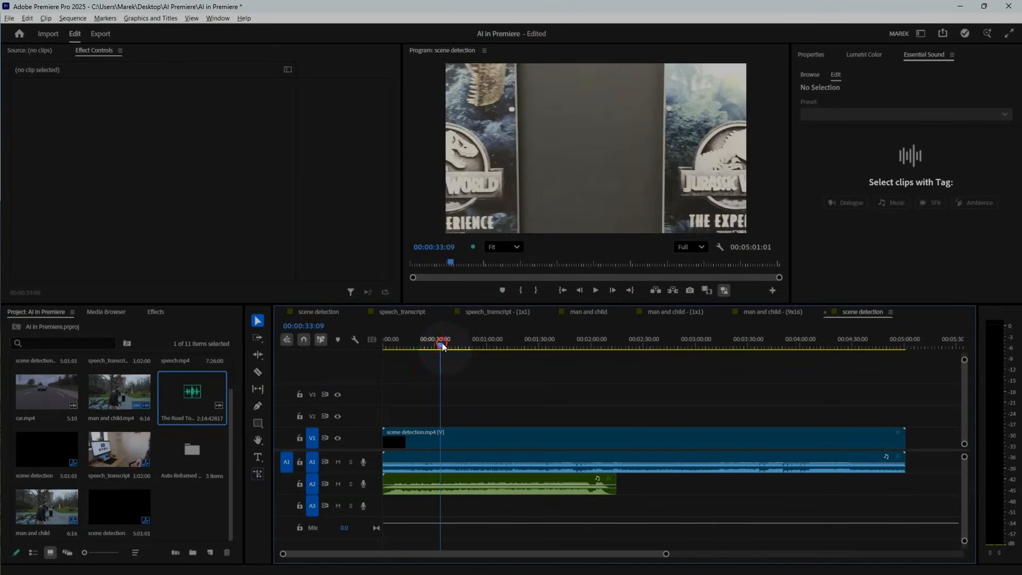
left_click(524, 338)
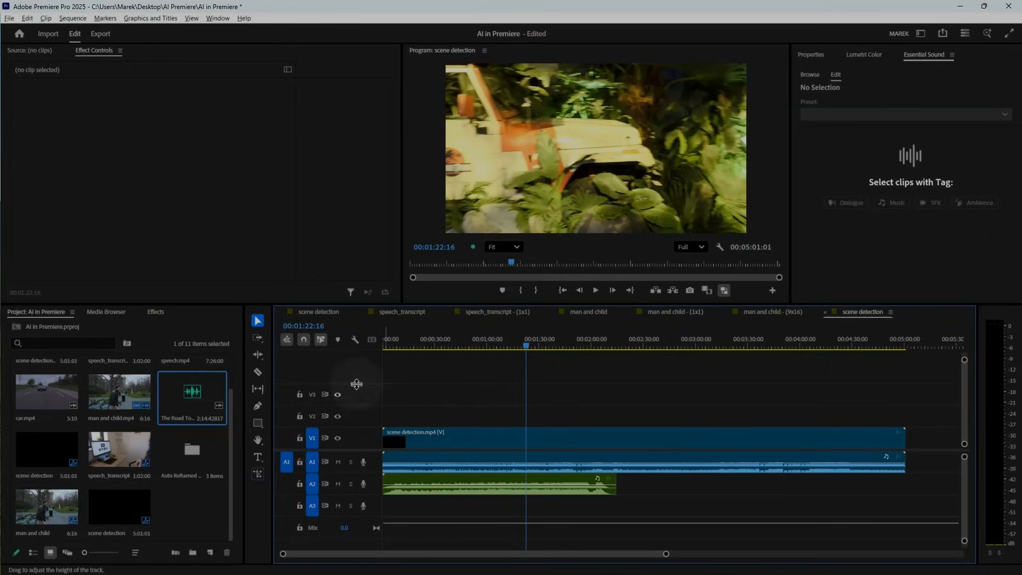
Remix the A2 music clip to span the whole edit and mute track A1
left_click(257, 354)
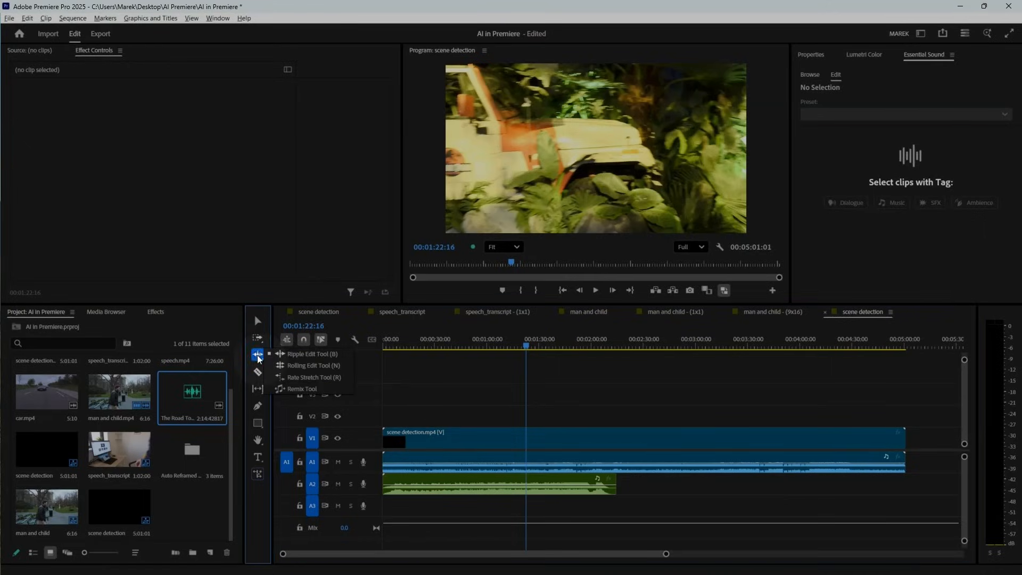
mouse_move(312, 391)
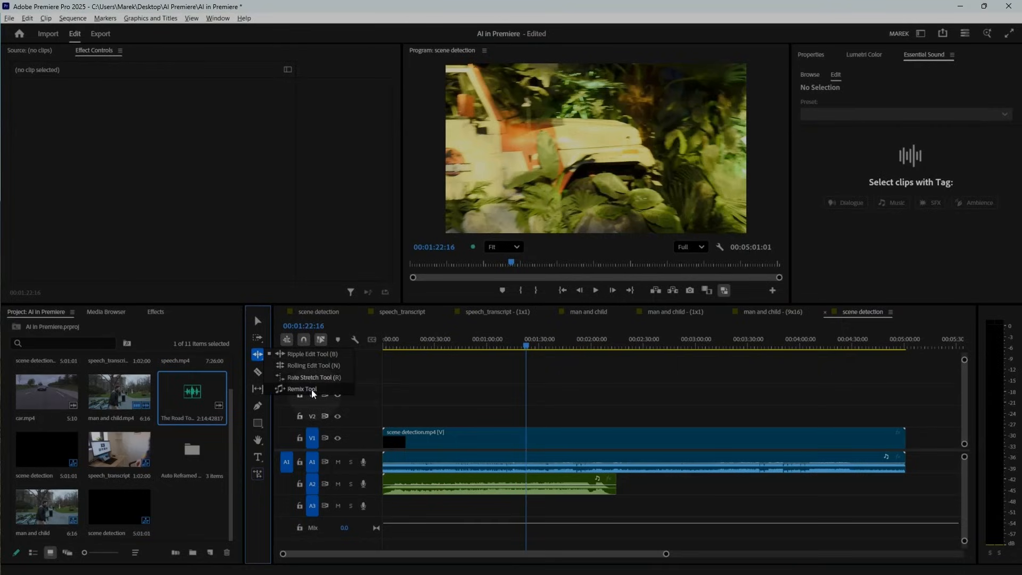
left_click(301, 388)
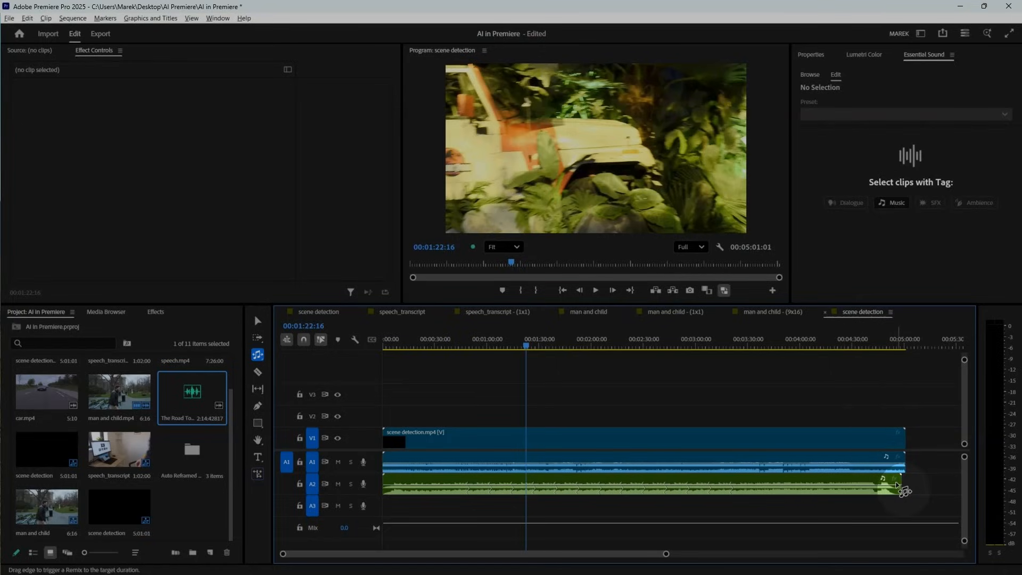
mouse_move(712, 436)
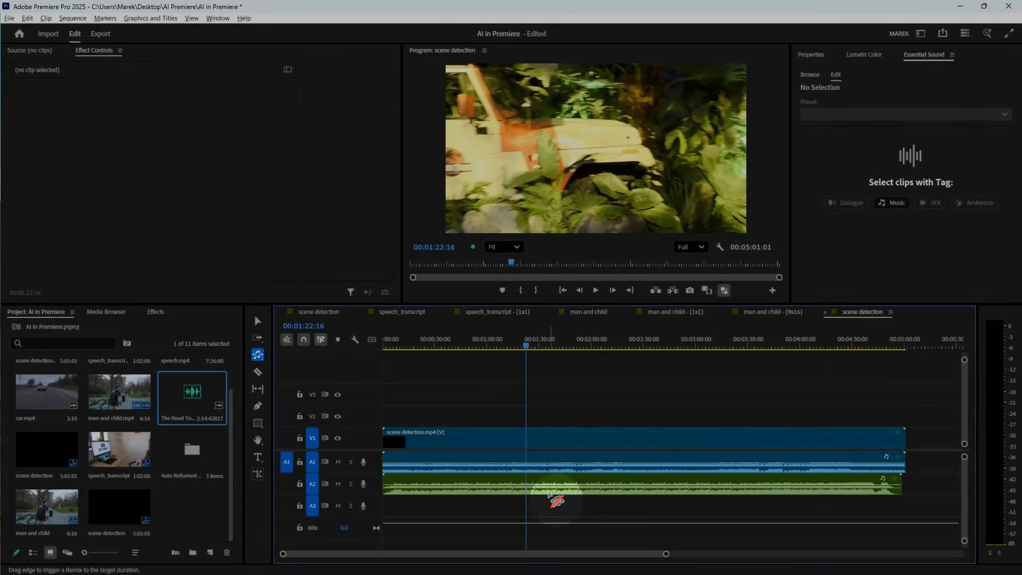
left_click(337, 460)
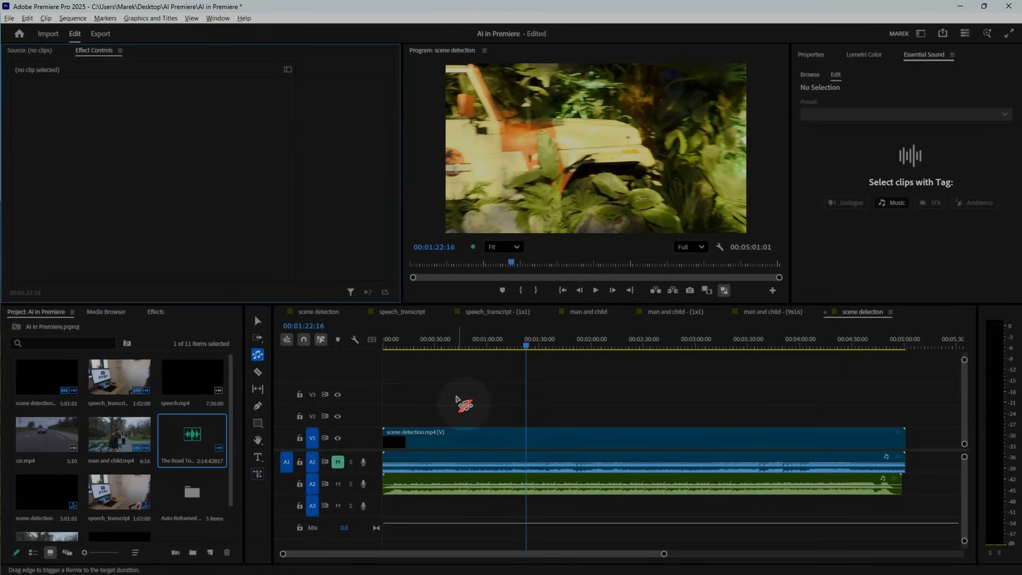
Create a new sequence named car from car.mp4 via New Sequence From Clip
left_click(593, 290)
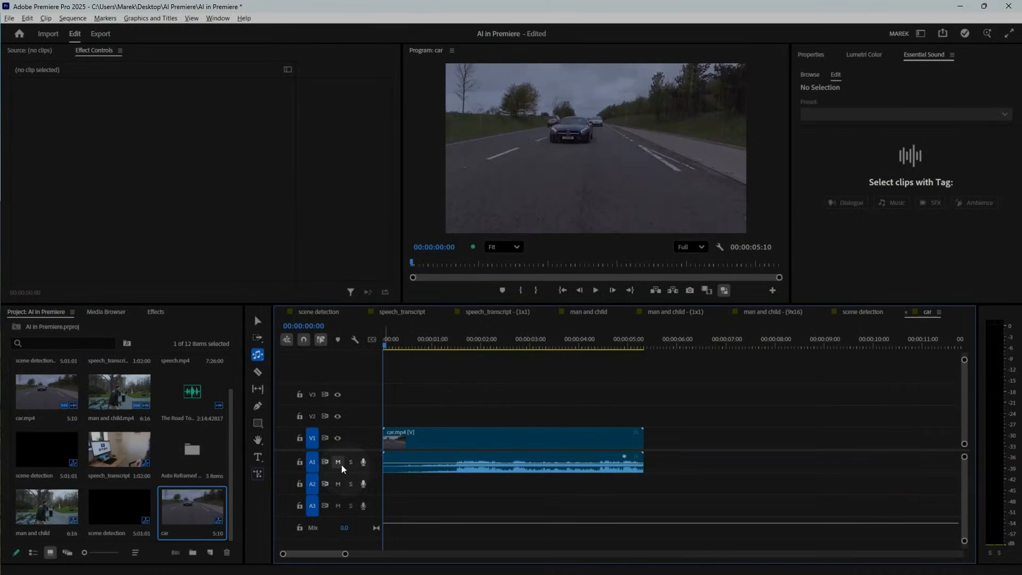
Mute A1 and drag the car clip's end about two seconds later with Generative Extend
left_click(338, 461)
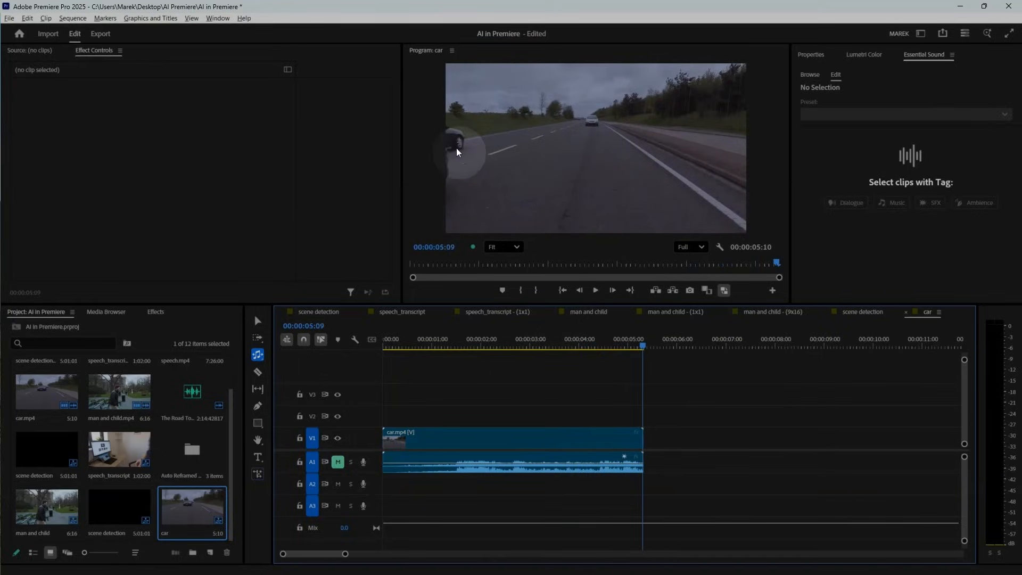
left_click(257, 474)
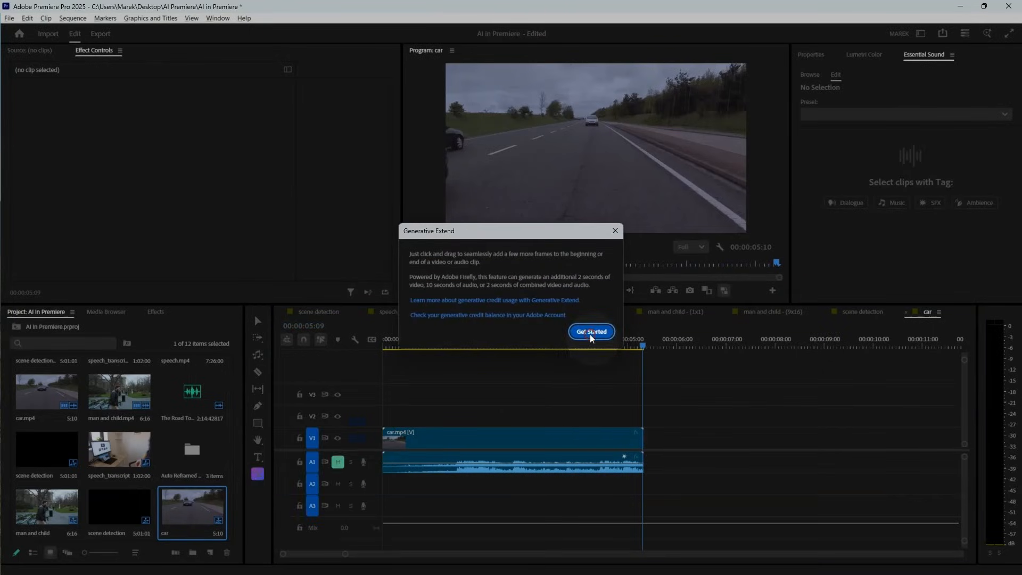
left_click(589, 331)
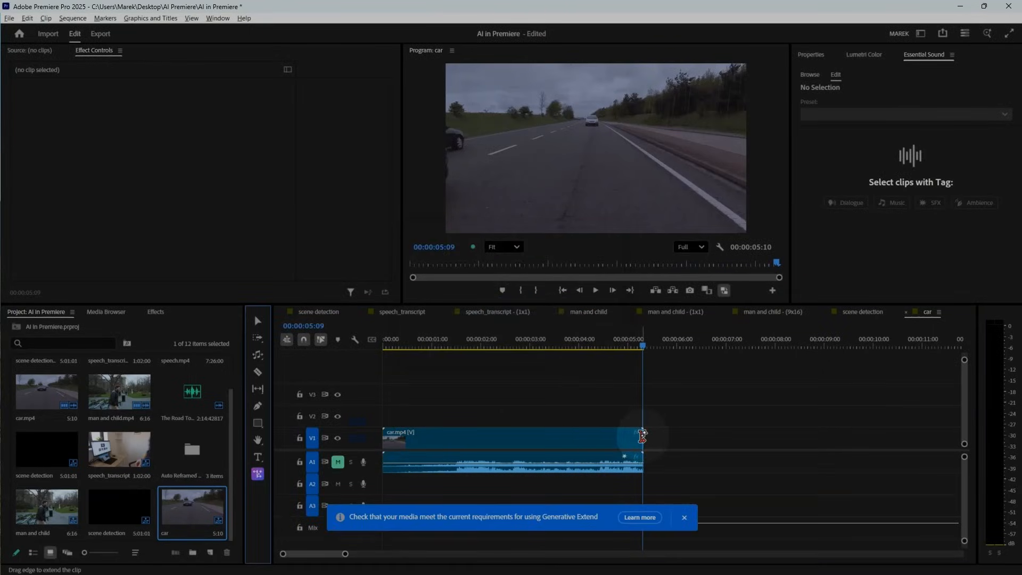
left_click_drag(642, 438, 740, 438)
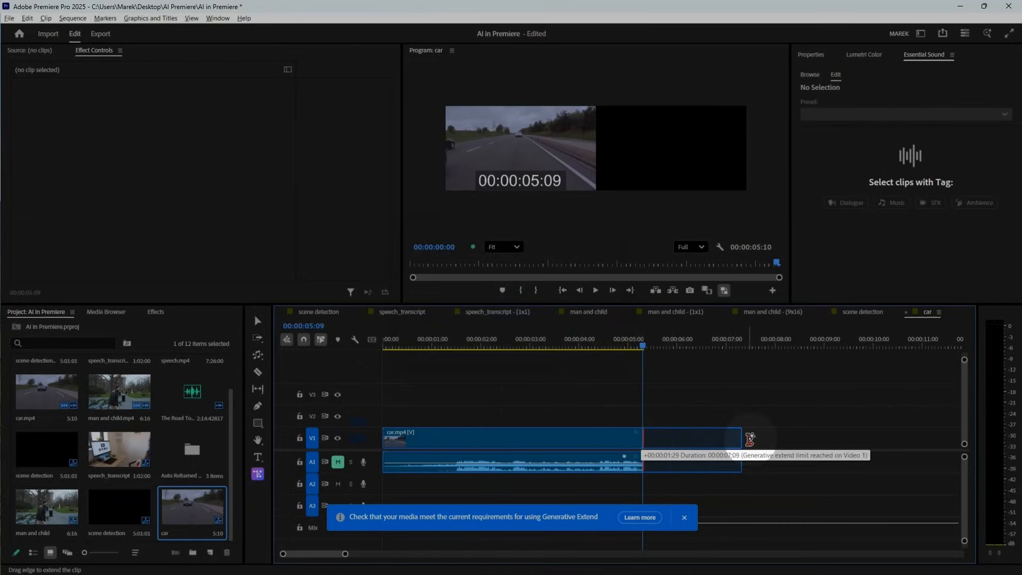
left_click_drag(742, 437, 749, 437)
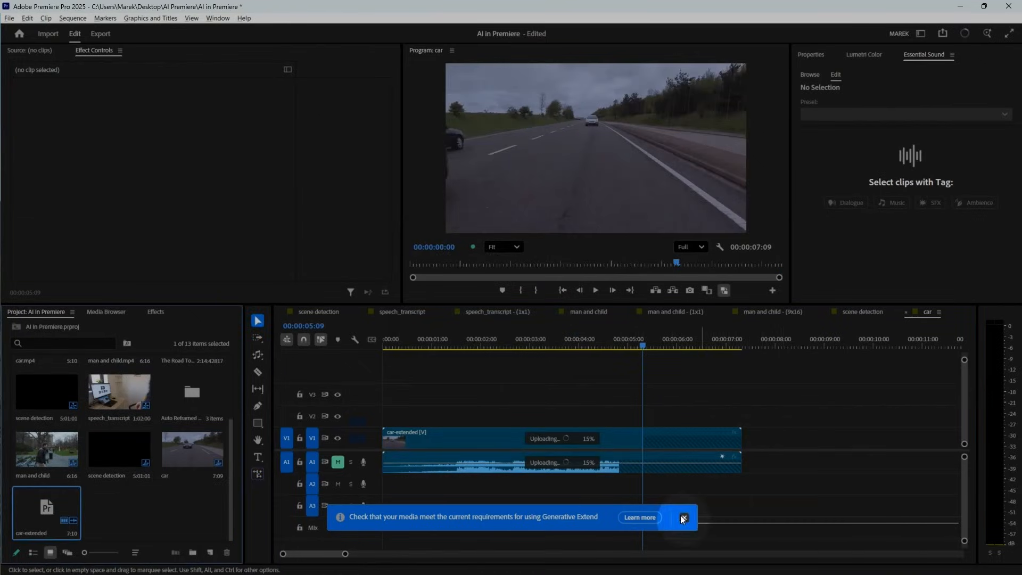
Dismiss the media requirements notice while the car clip's extension generates
left_click(682, 518)
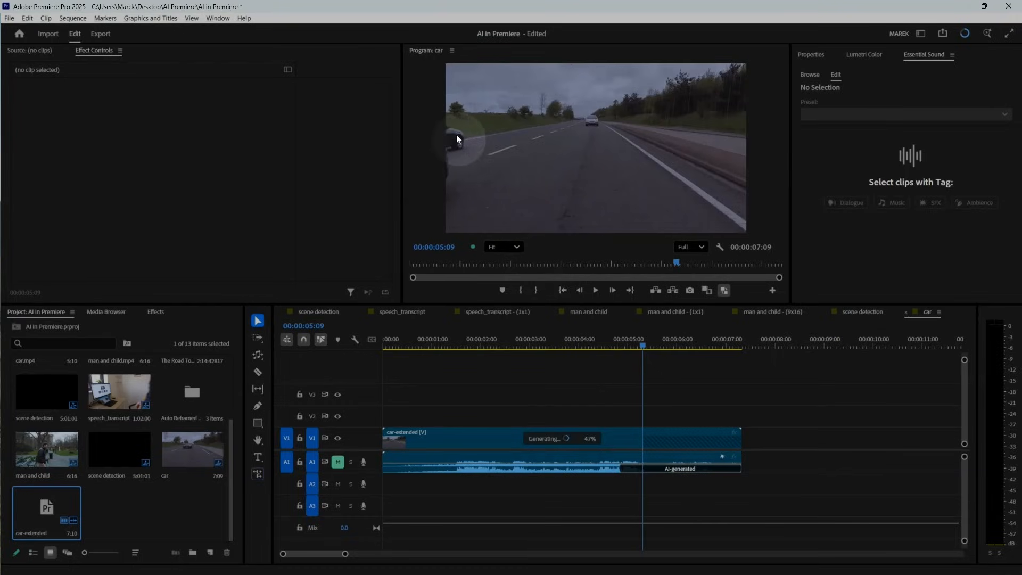
mouse_move(471, 168)
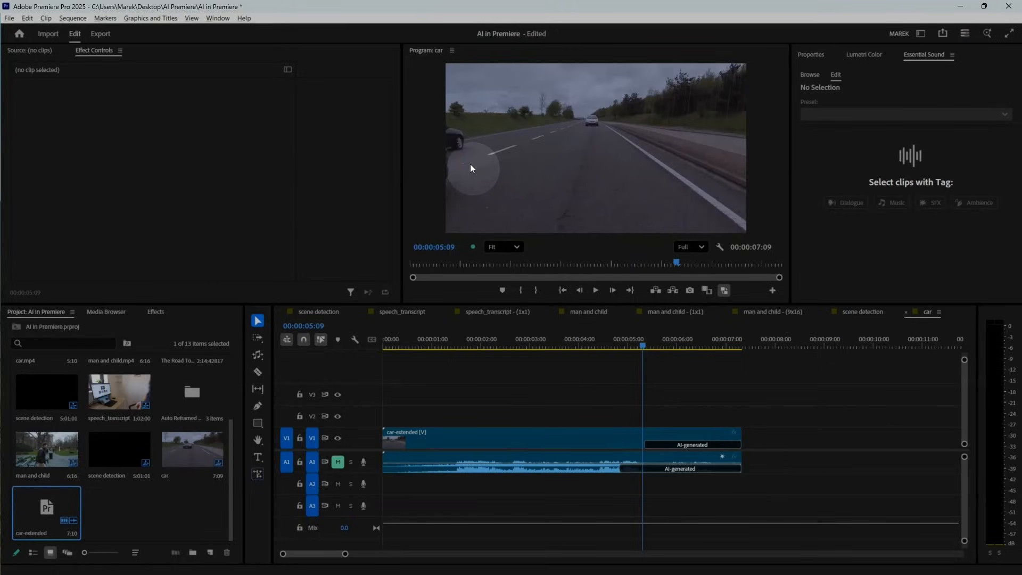
mouse_move(590, 271)
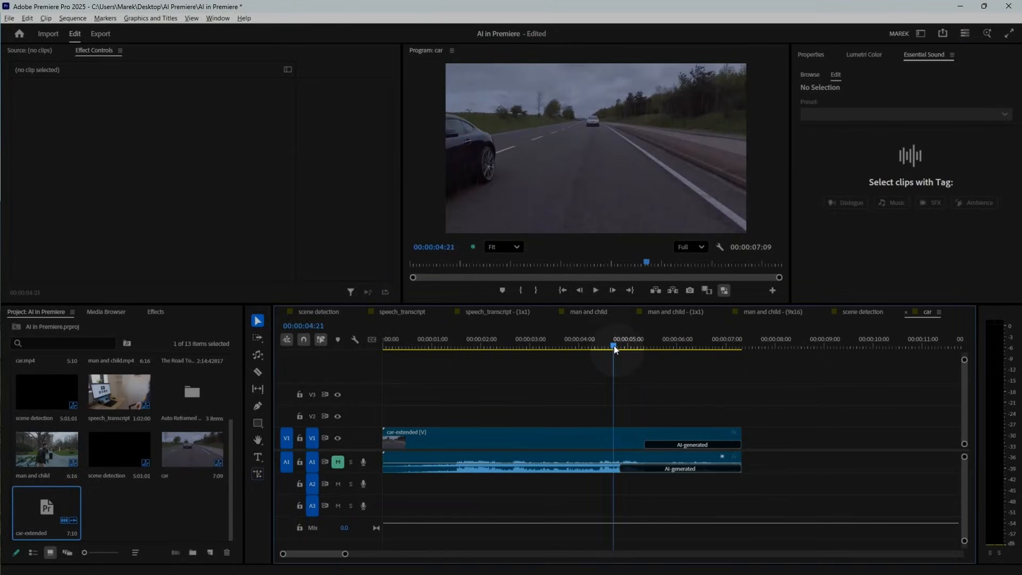
Scrub across the join into the generated car frames and maximize the Program Monitor
left_click(594, 289)
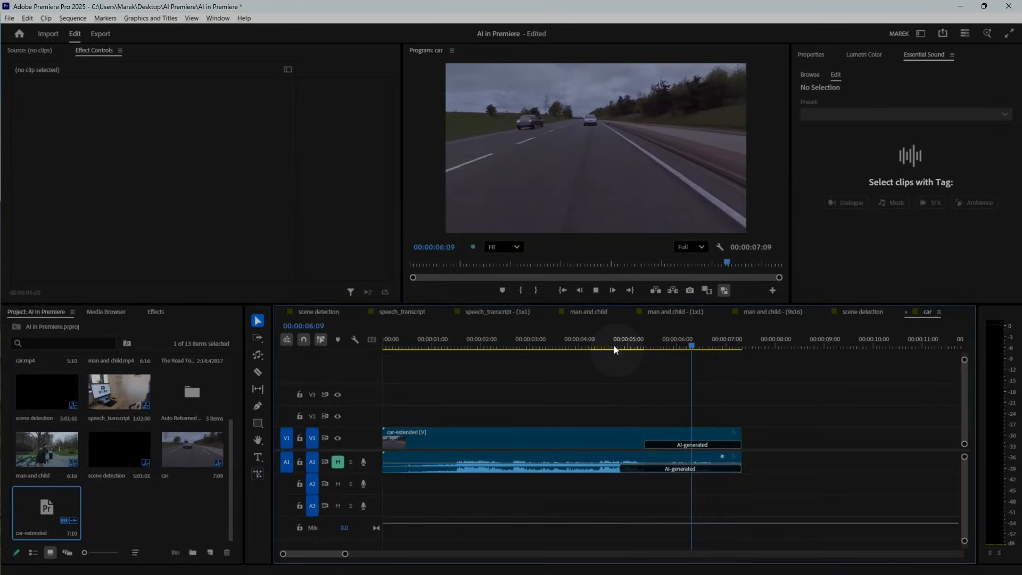
left_click_drag(692, 346, 640, 346)
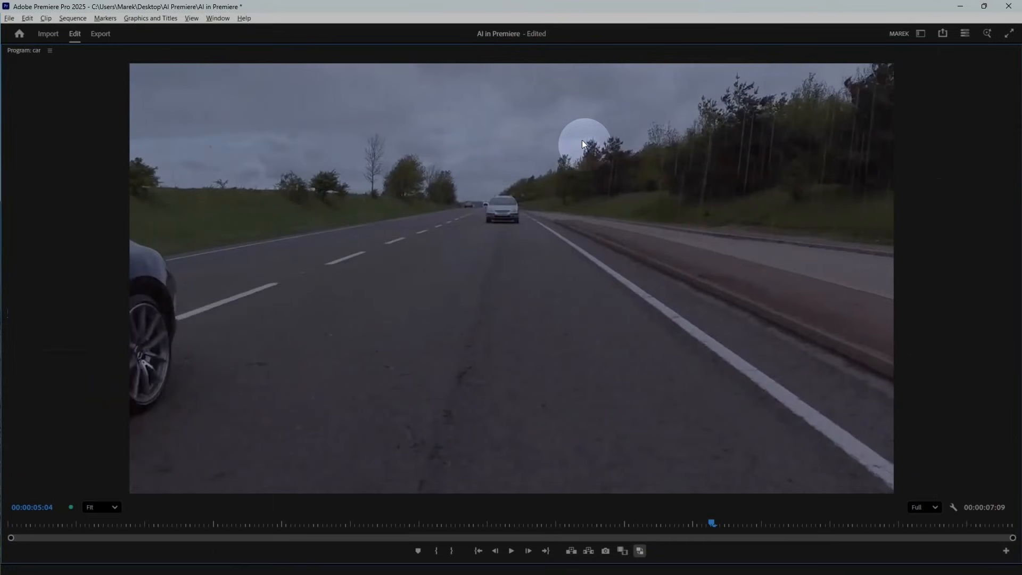
left_click(511, 550)
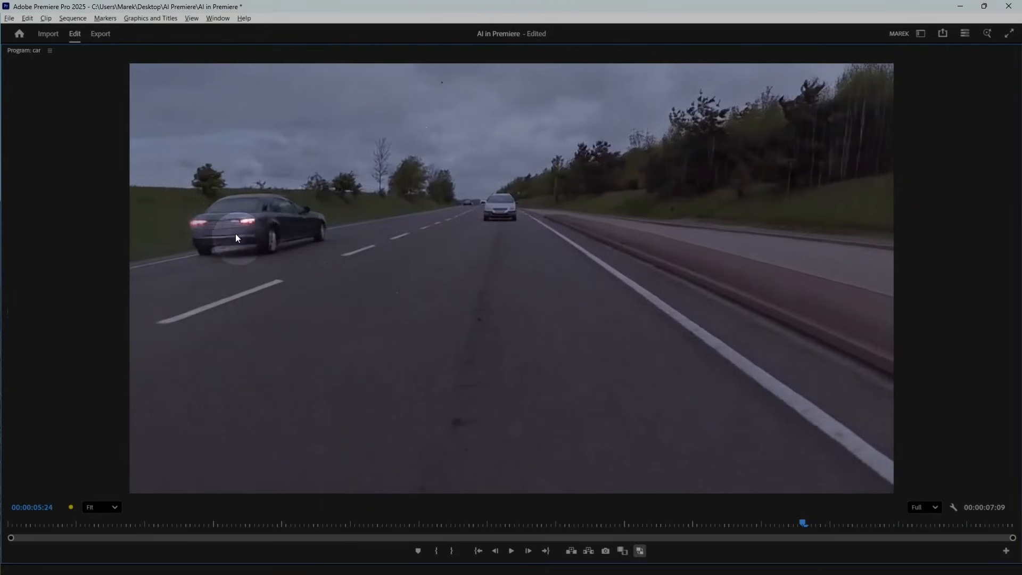
mouse_move(306, 210)
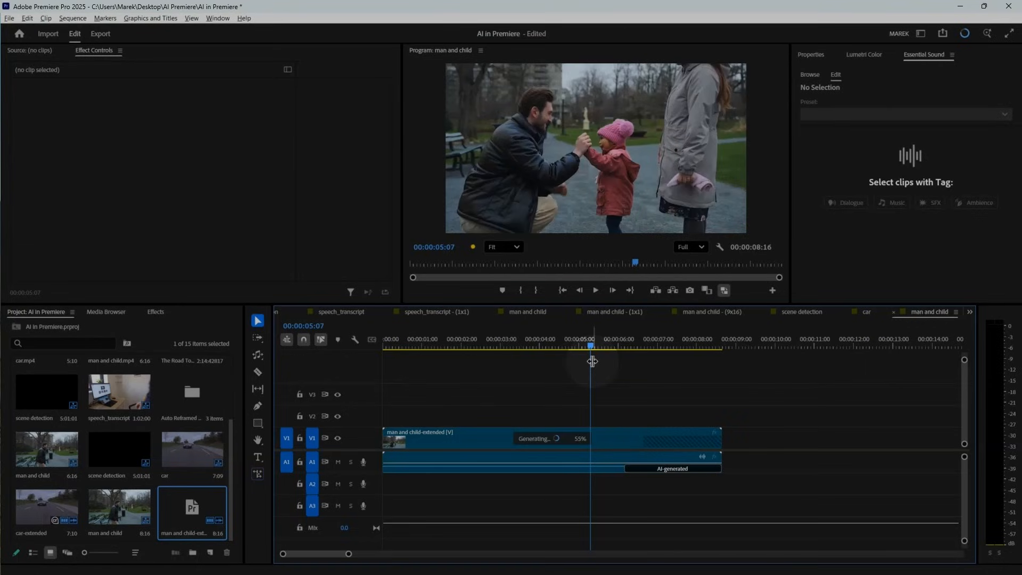
Scrub the man and child clip across the start of its generated two-second extension
left_click_drag(591, 346, 614, 346)
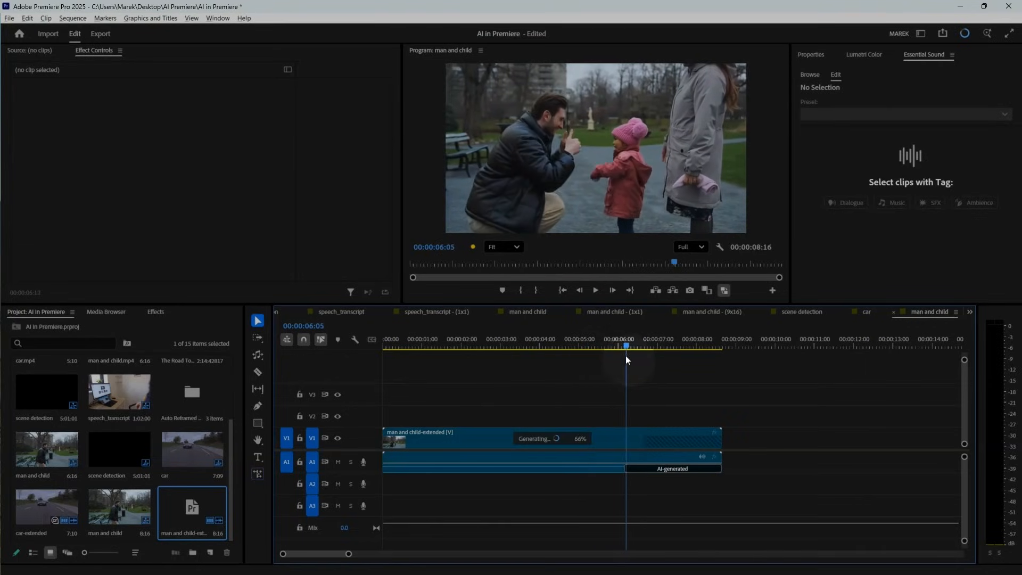
left_click_drag(624, 344, 636, 345)
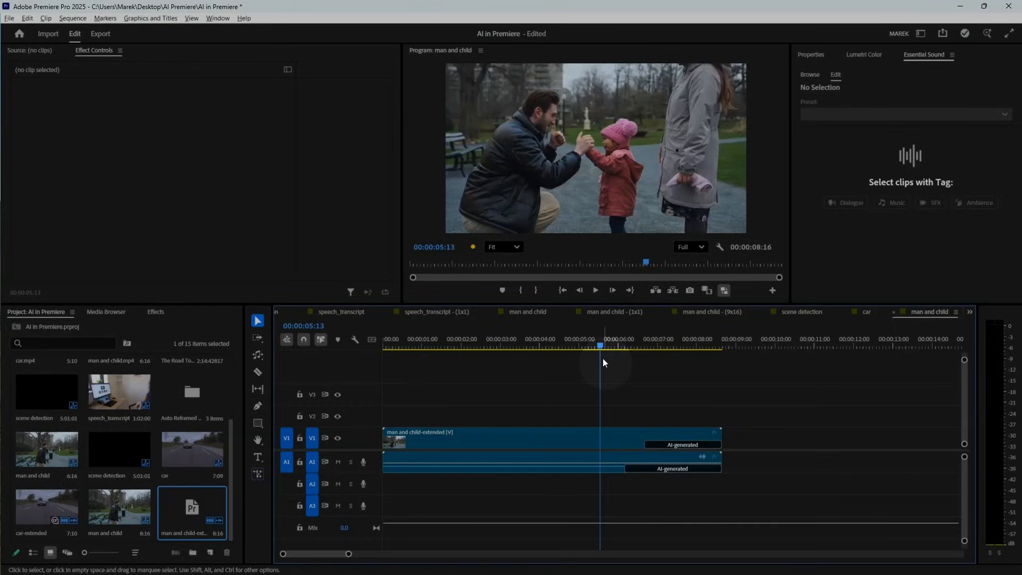
left_click(594, 289)
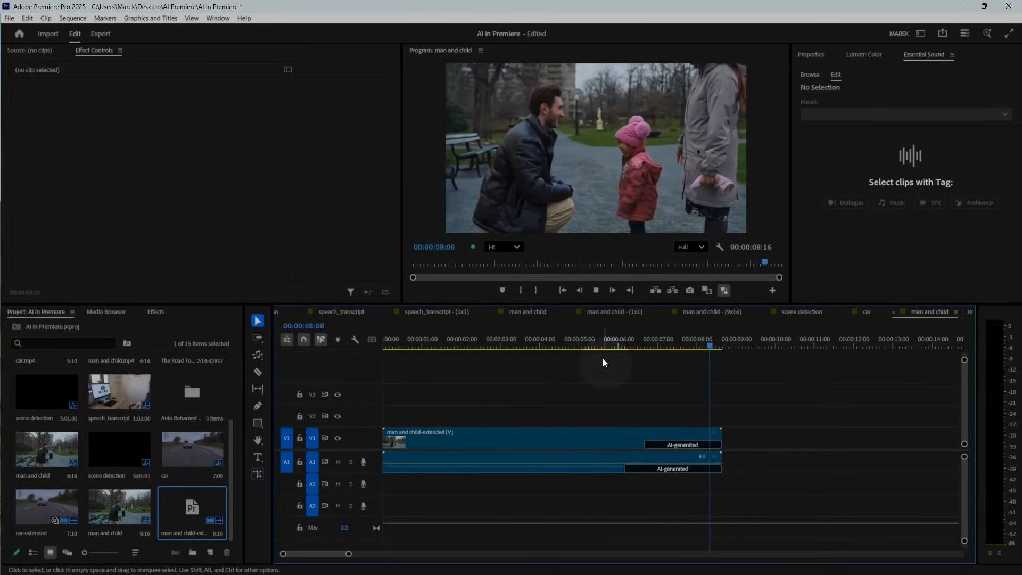
left_click_drag(709, 344, 632, 344)
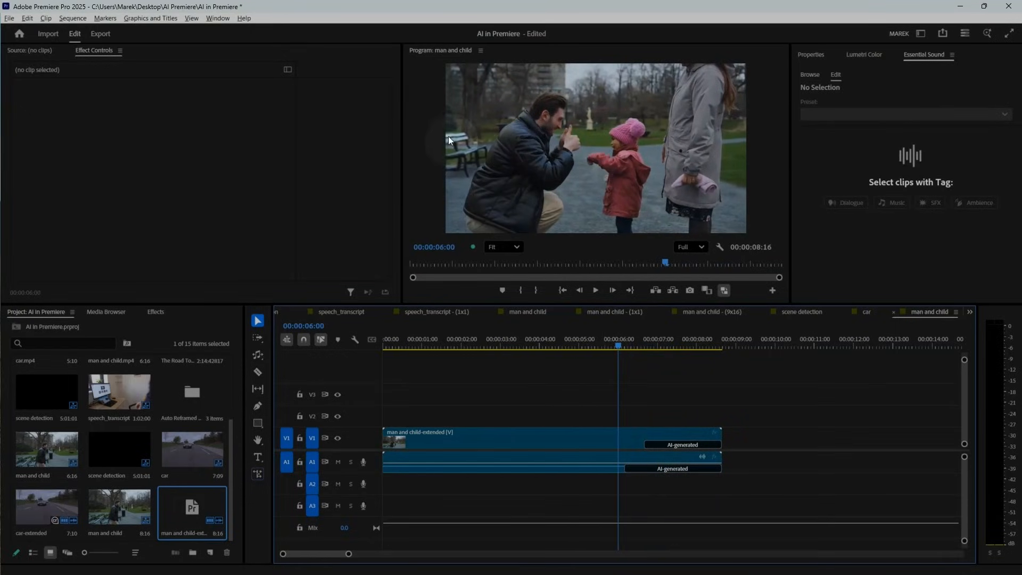
left_click(610, 289)
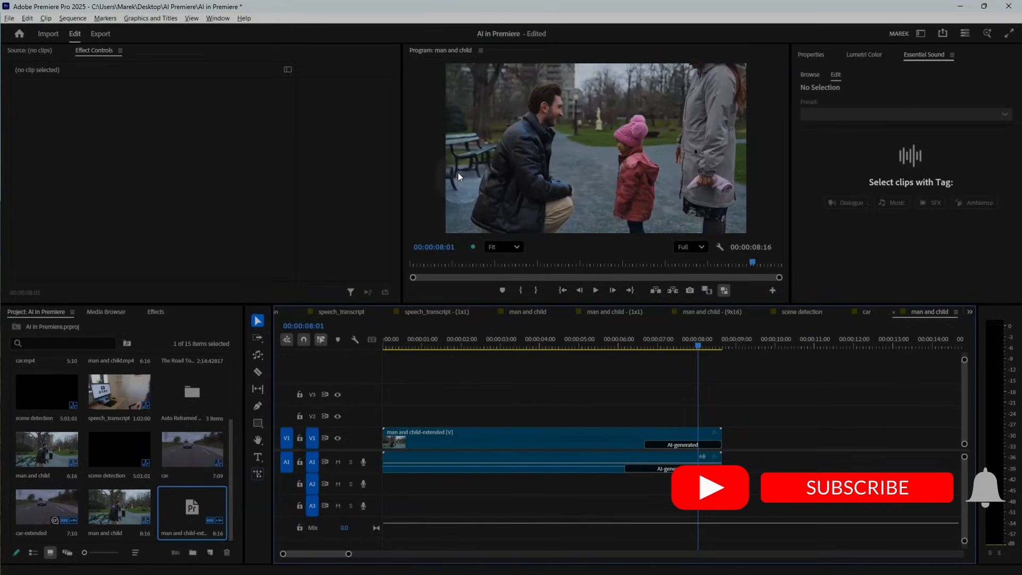
left_click(856, 487)
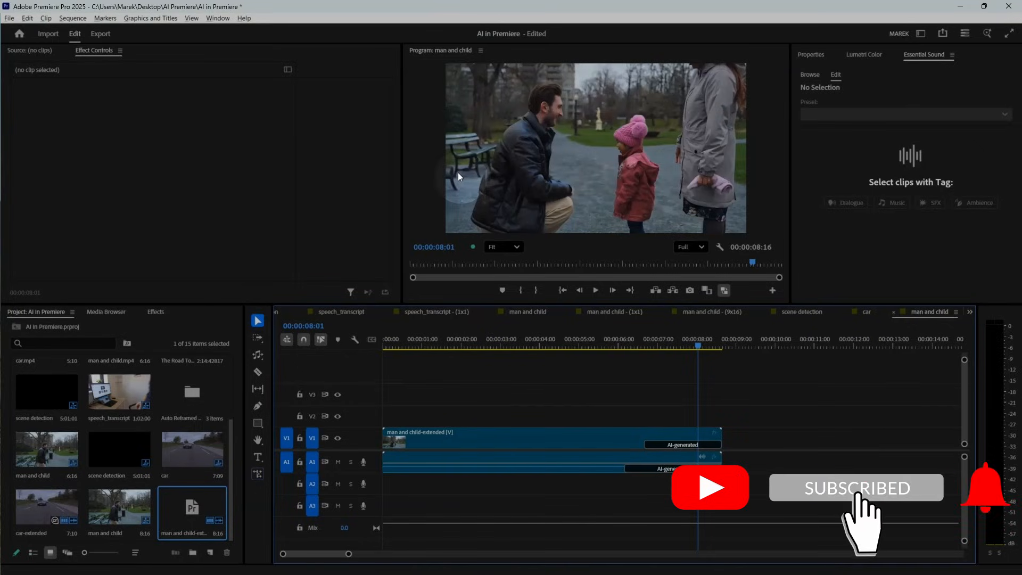